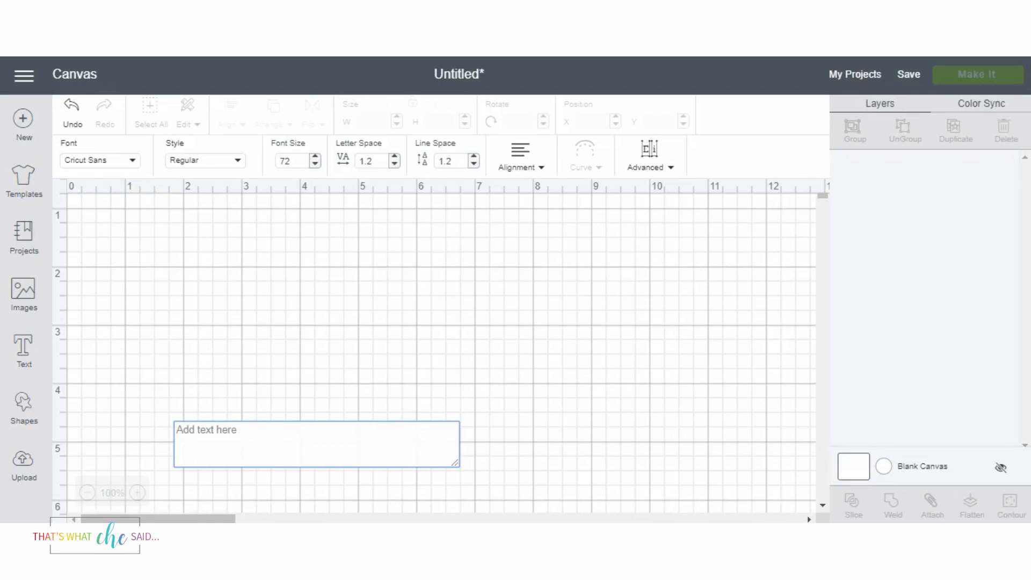
pyautogui.moveTo(309, 278)
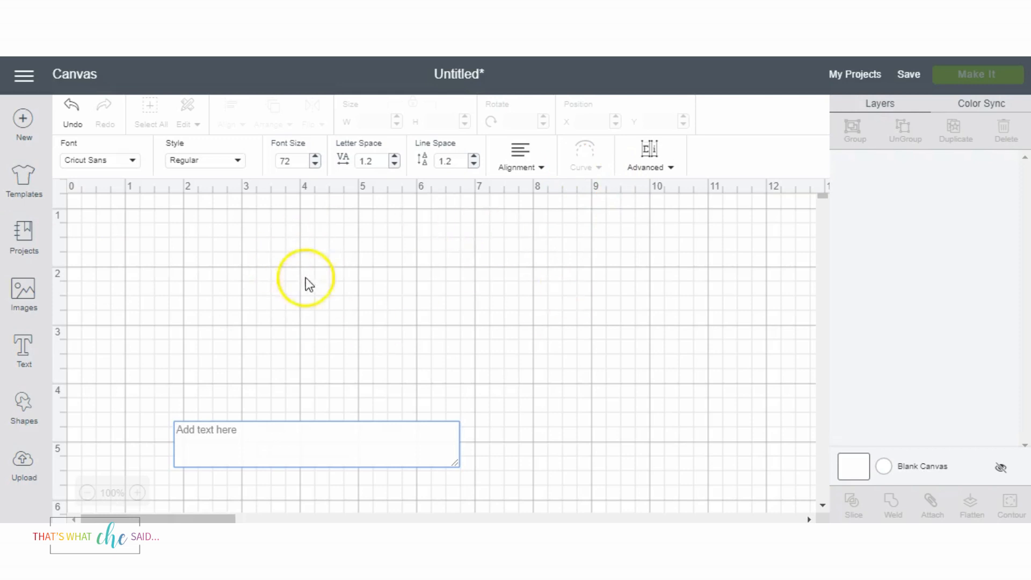
pyautogui.moveTo(437, 312)
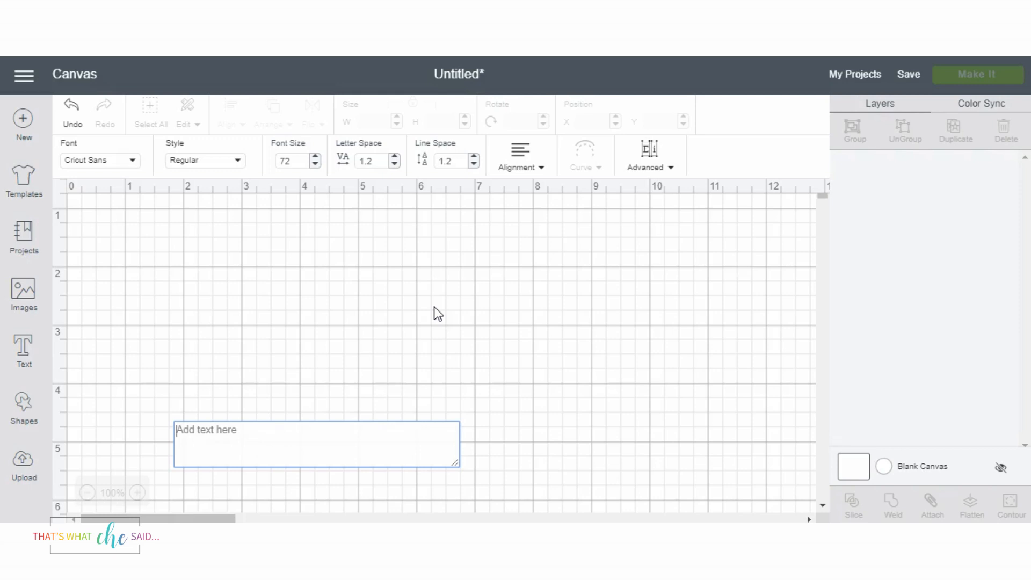
pyautogui.moveTo(456, 291)
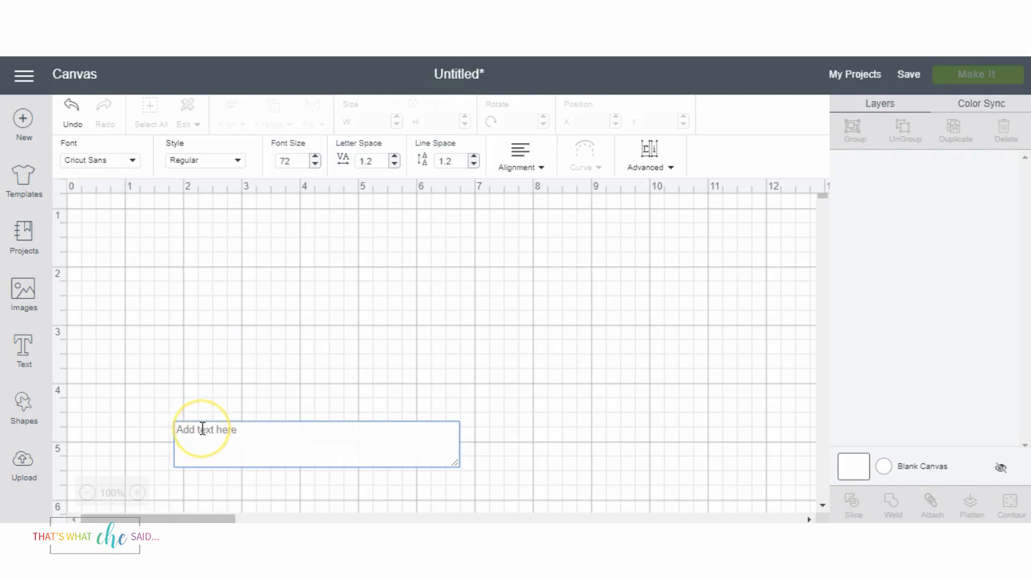
# Enter the letter C and restyle it in the Monogram kk sc system font found by searching 'monogram'.
pyautogui.write('C')
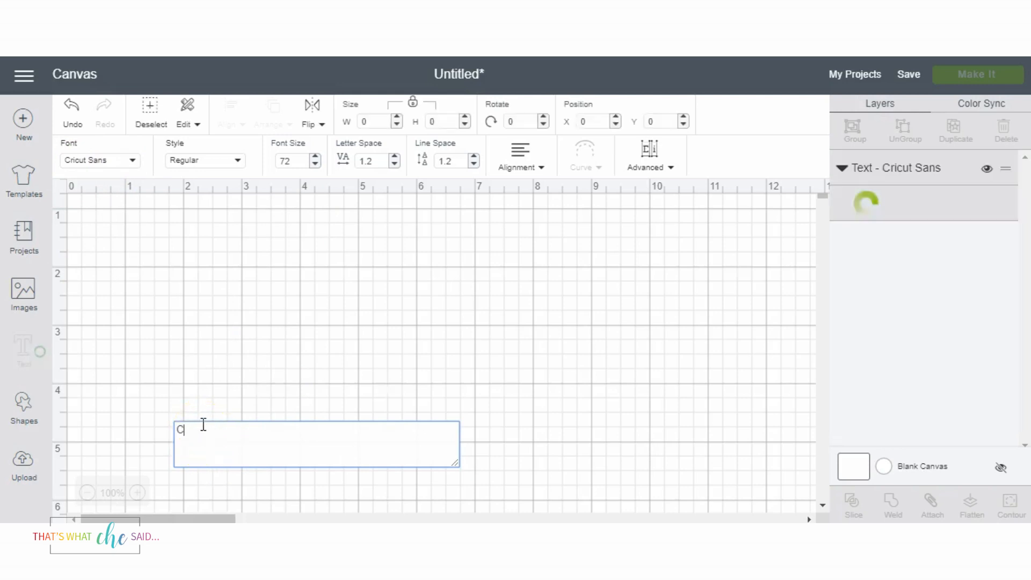
pyautogui.write('C')
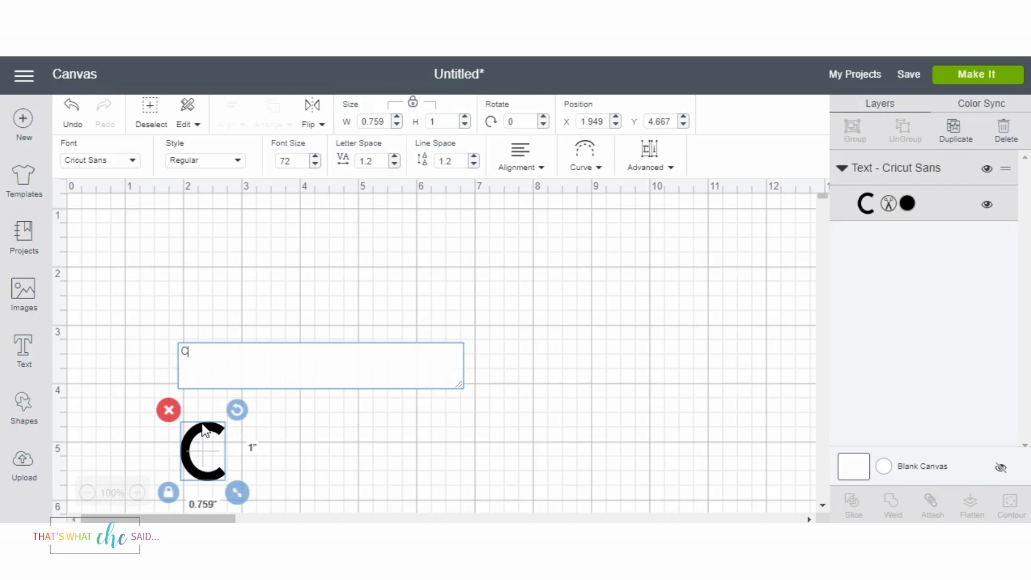
pyautogui.moveTo(200, 387)
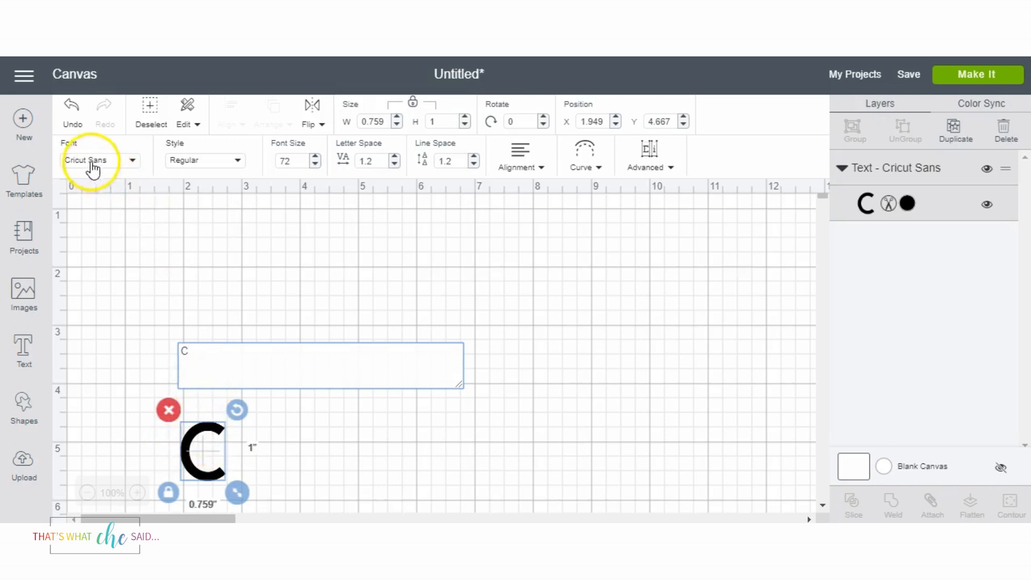
pyautogui.click(85, 160)
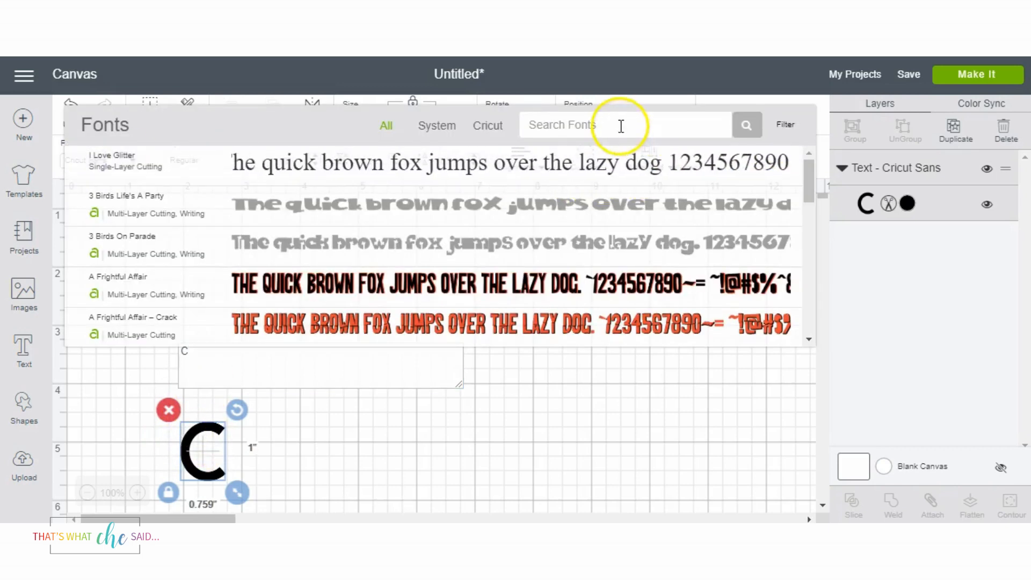
pyautogui.write('monogram')
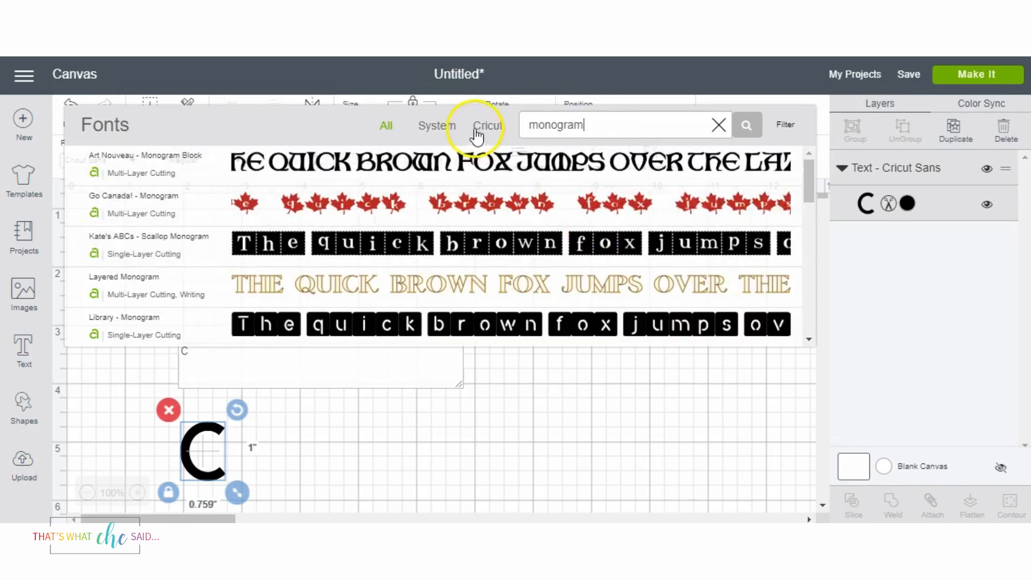
pyautogui.click(436, 126)
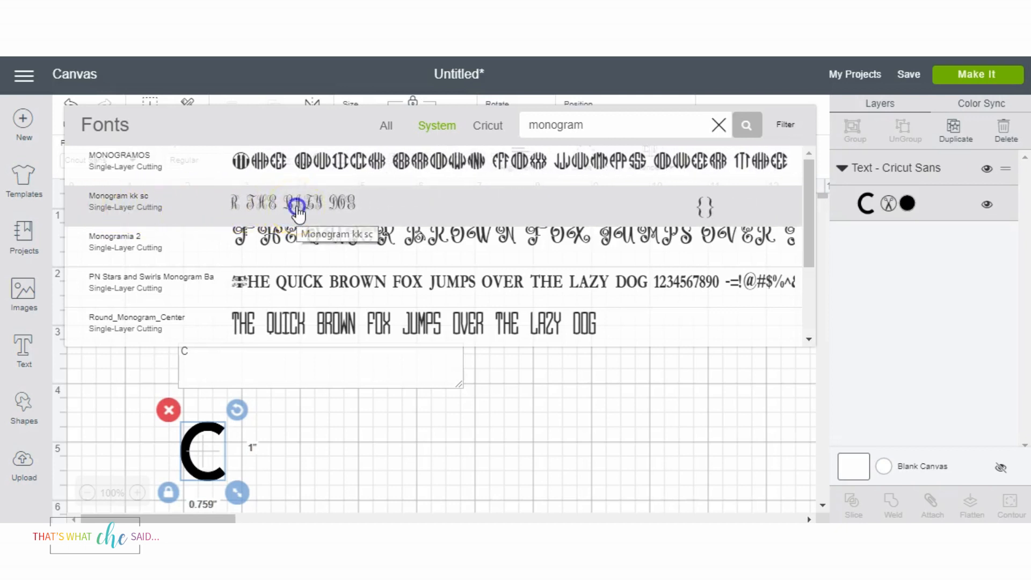
pyautogui.click(118, 201)
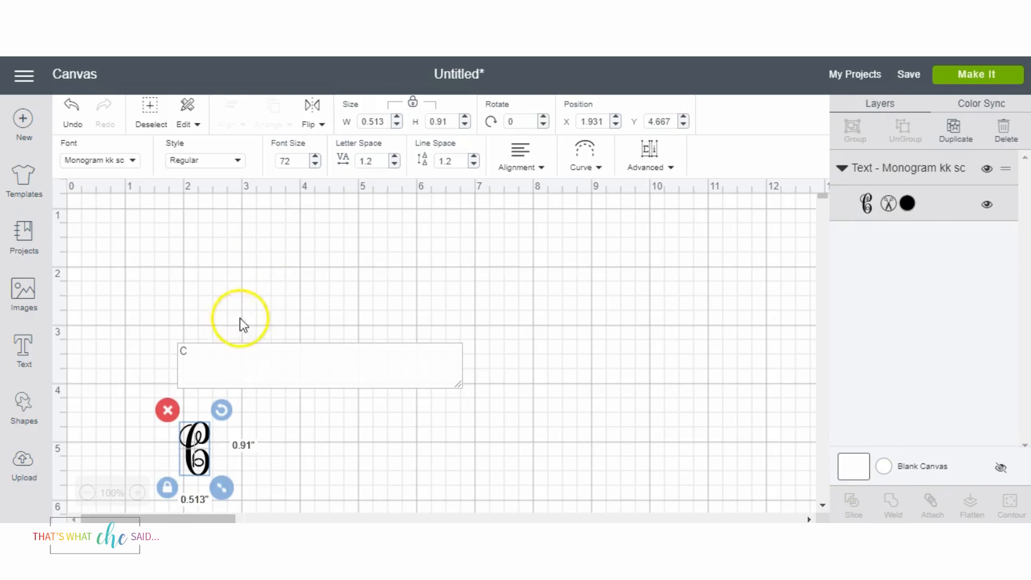
pyautogui.moveTo(511, 240)
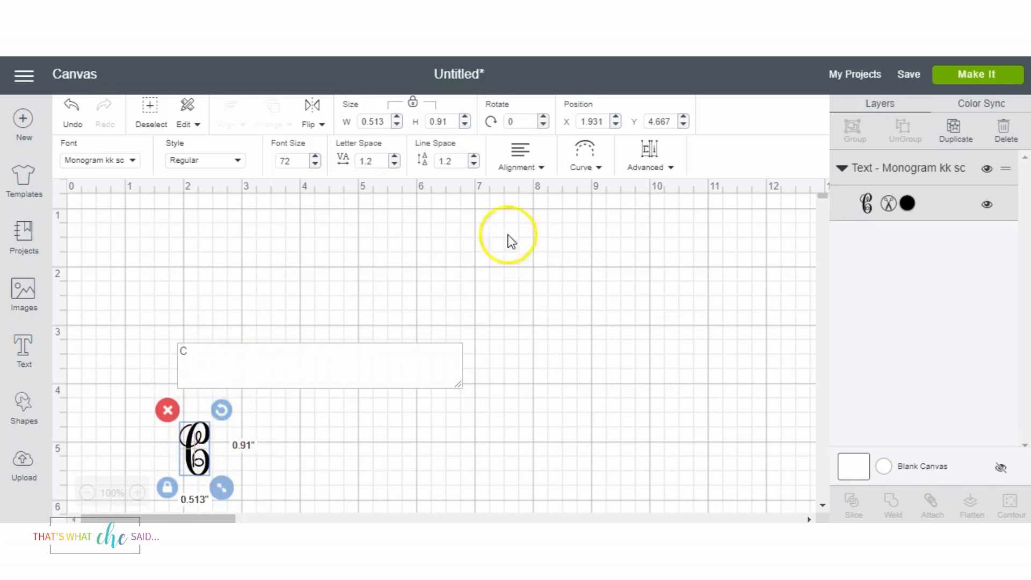
# Resize the C to about 0.70 by 1.25 inches and colour it pink from Basic colors.
pyautogui.click(440, 121)
pyautogui.write('1.25')
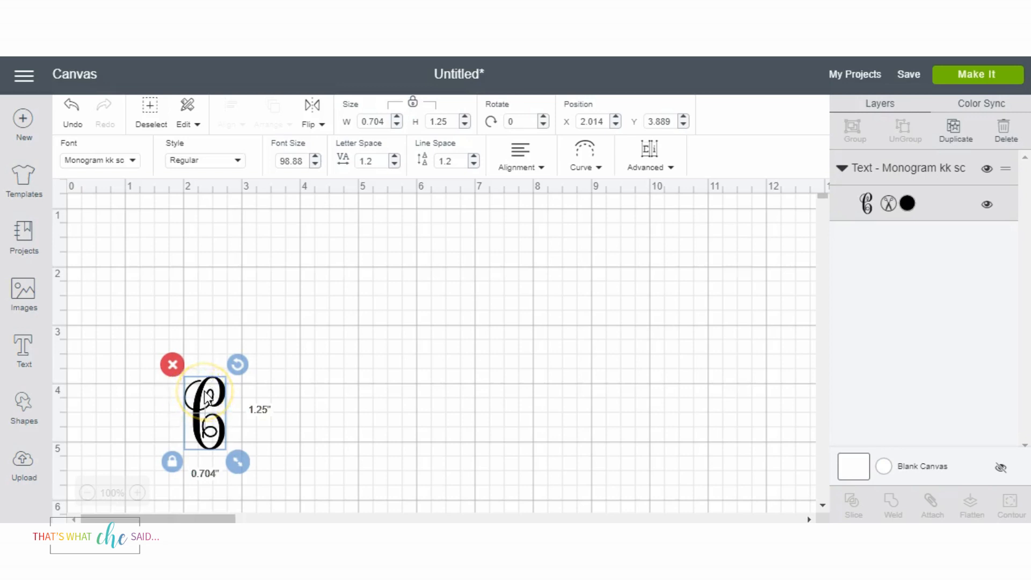
pyautogui.moveTo(917, 258)
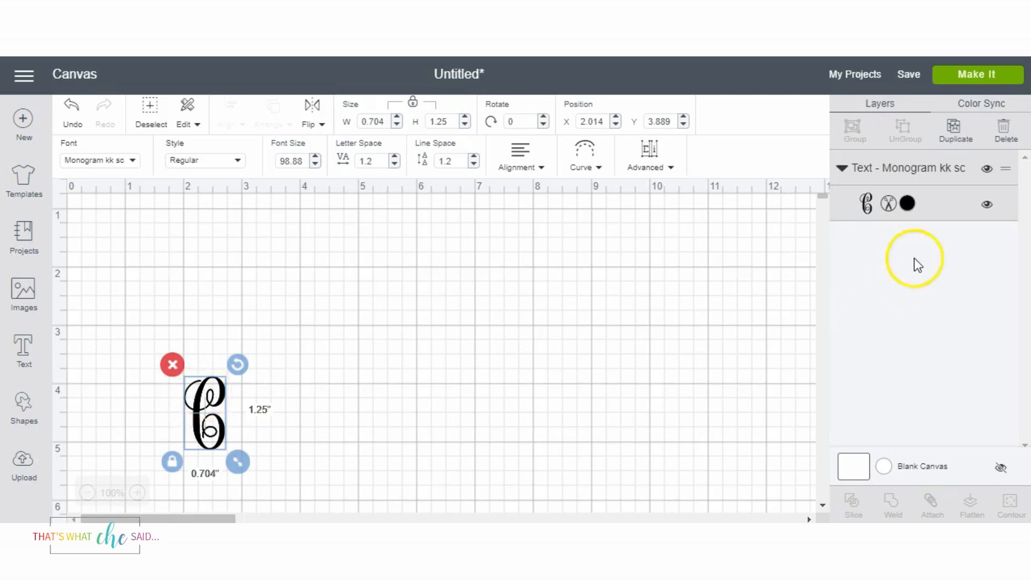
pyautogui.click(907, 203)
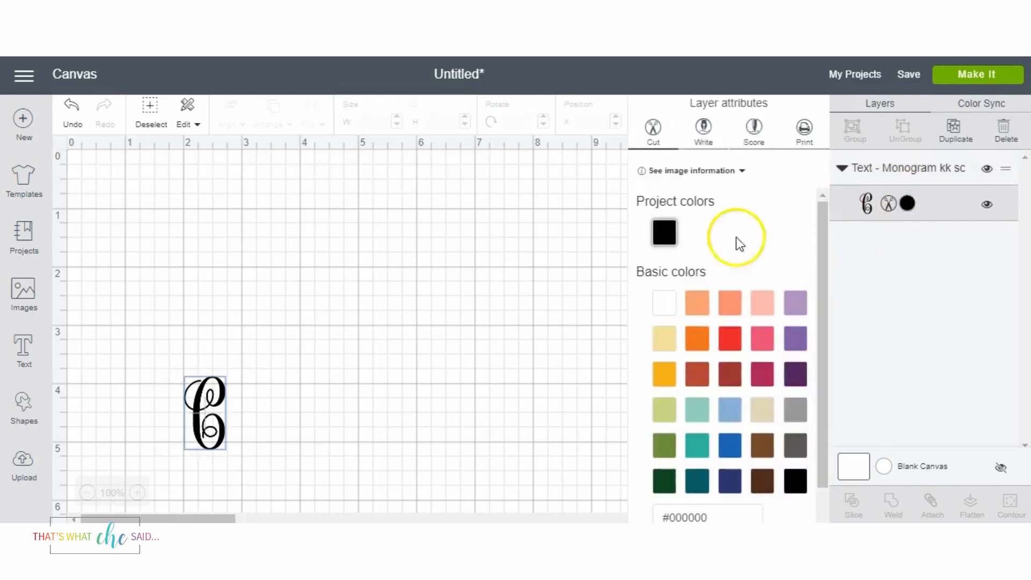
pyautogui.moveTo(697, 445)
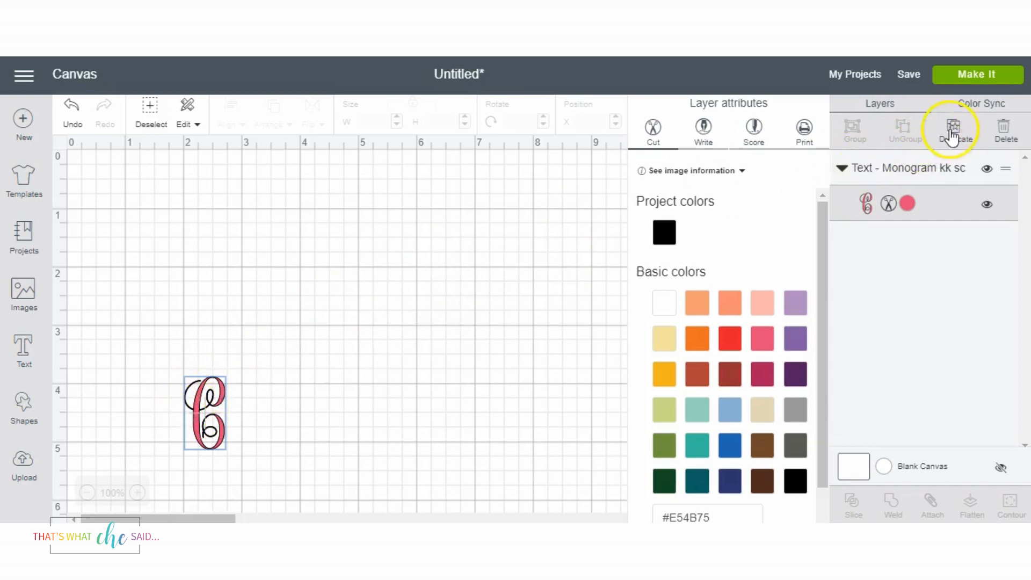
# Duplicate the pink C into L and S letters and overlap them as C-S-L with a taller centre S.
pyautogui.click(954, 128)
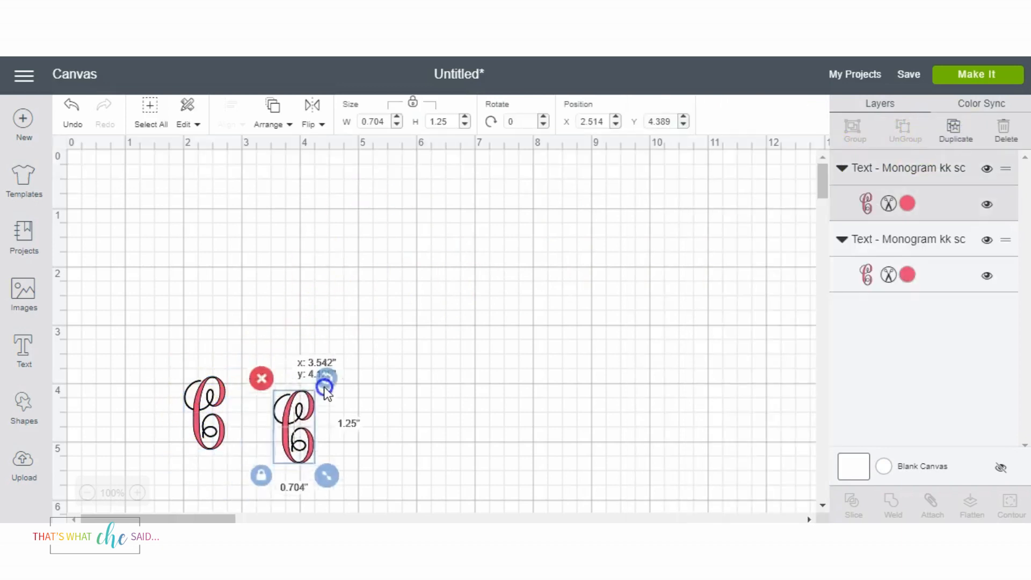
pyautogui.doubleClick(295, 421)
pyautogui.write('L')
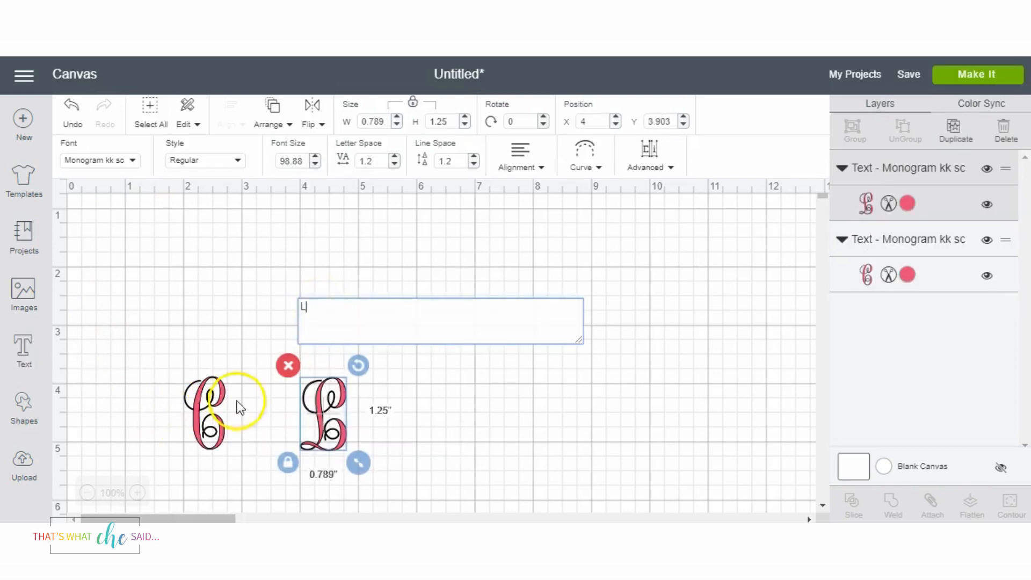
pyautogui.moveTo(322, 424)
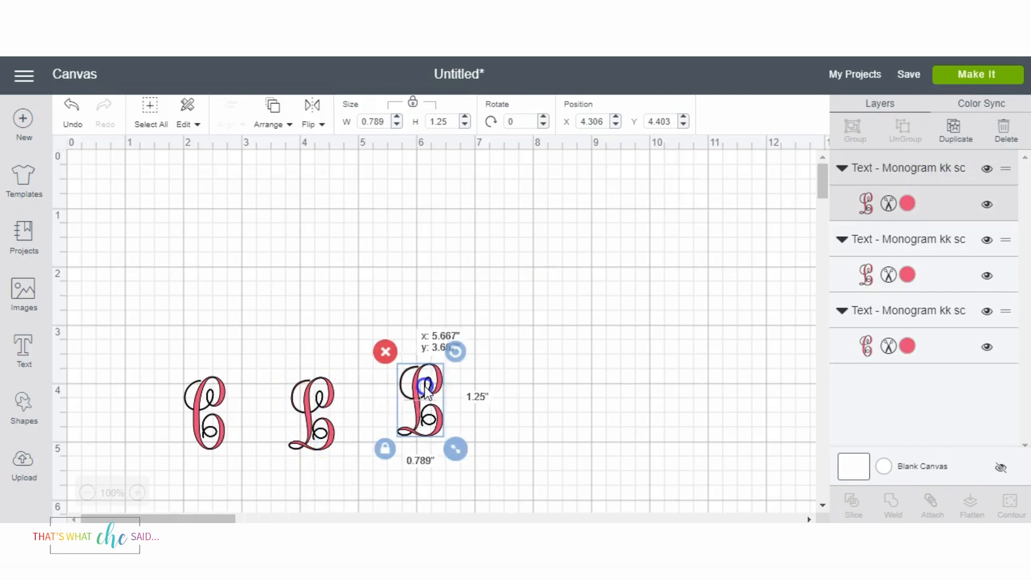
pyautogui.doubleClick(420, 398)
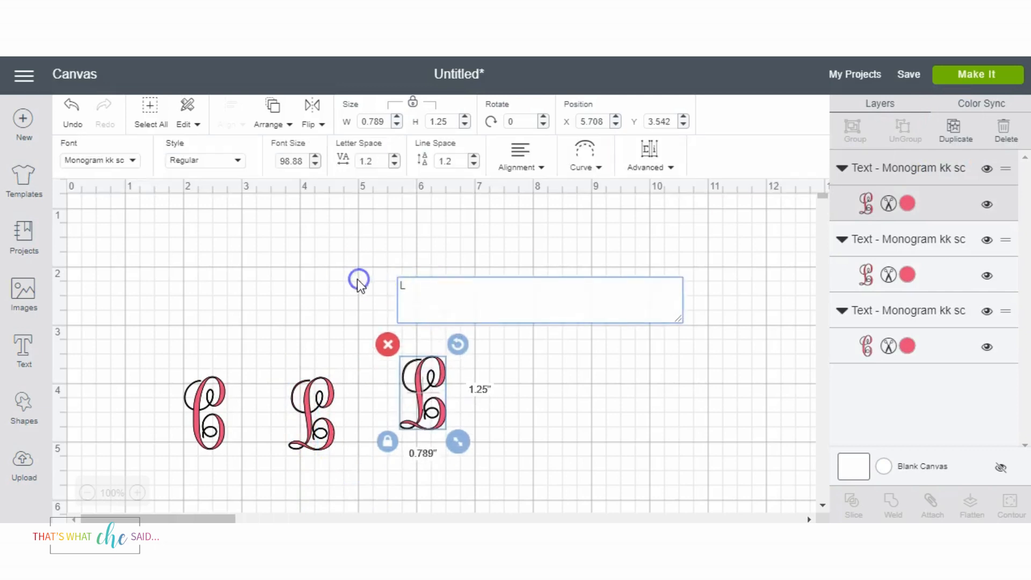
pyautogui.write('S')
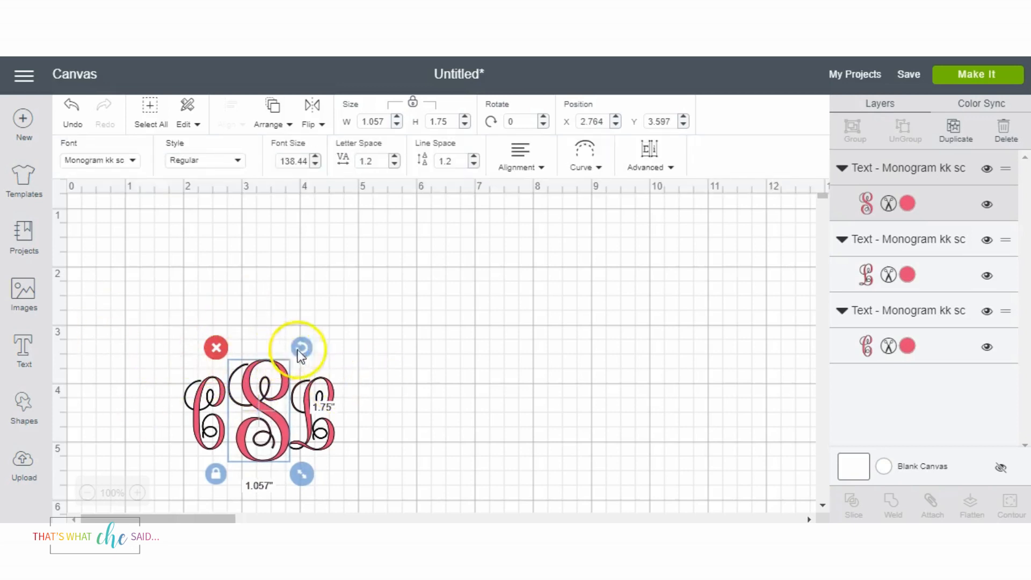
pyautogui.moveTo(322, 395)
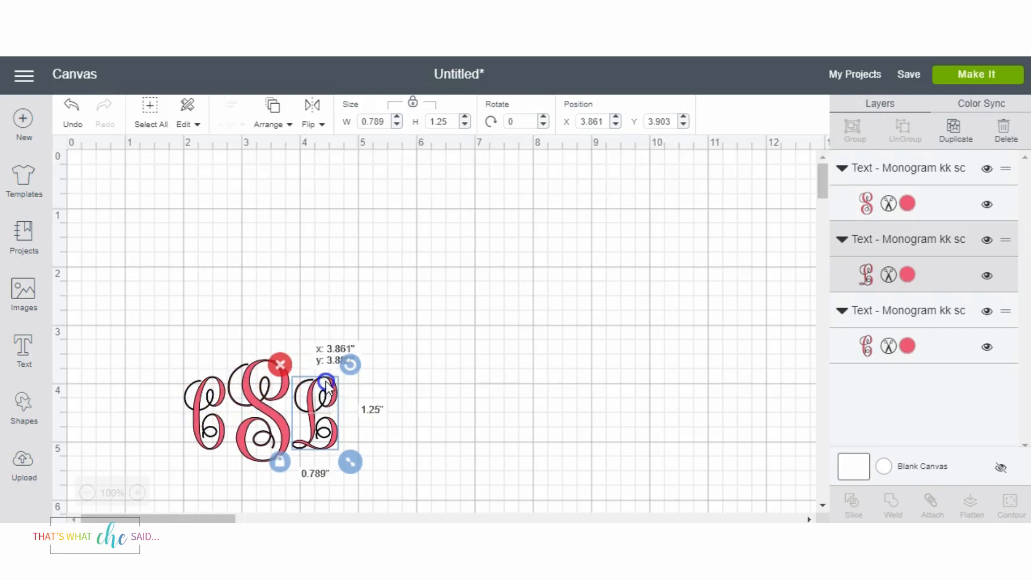
pyautogui.click(158, 351)
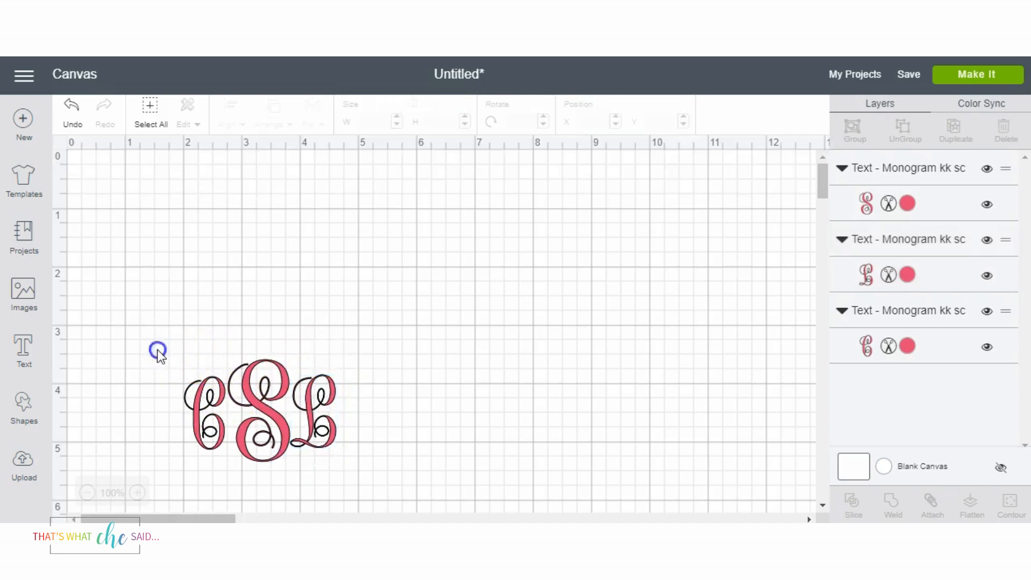
# Align the three selected letters and nudge them closer so the monogram is about 2.48 by 1.75 inches.
pyautogui.click(260, 408)
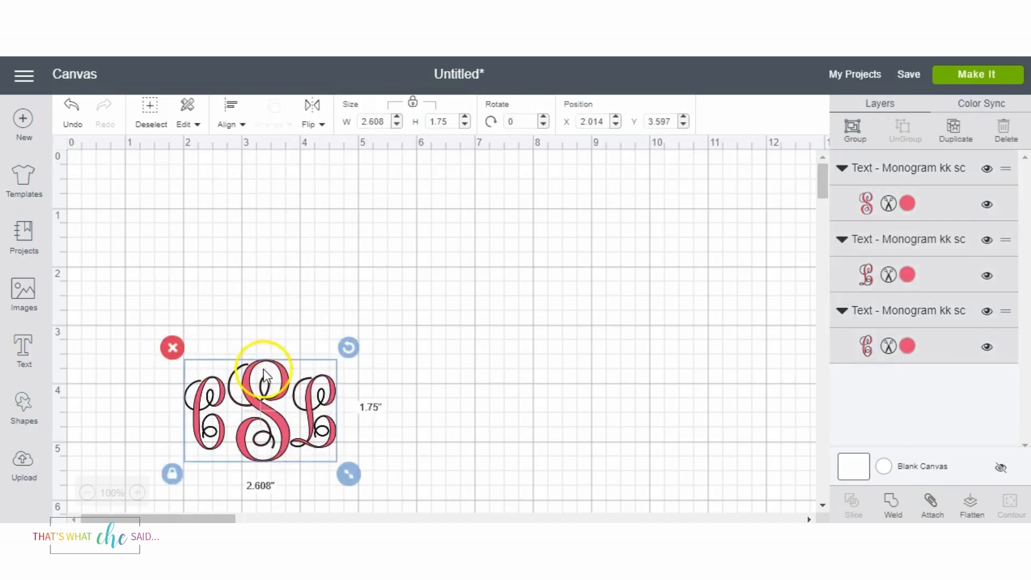
pyautogui.click(229, 108)
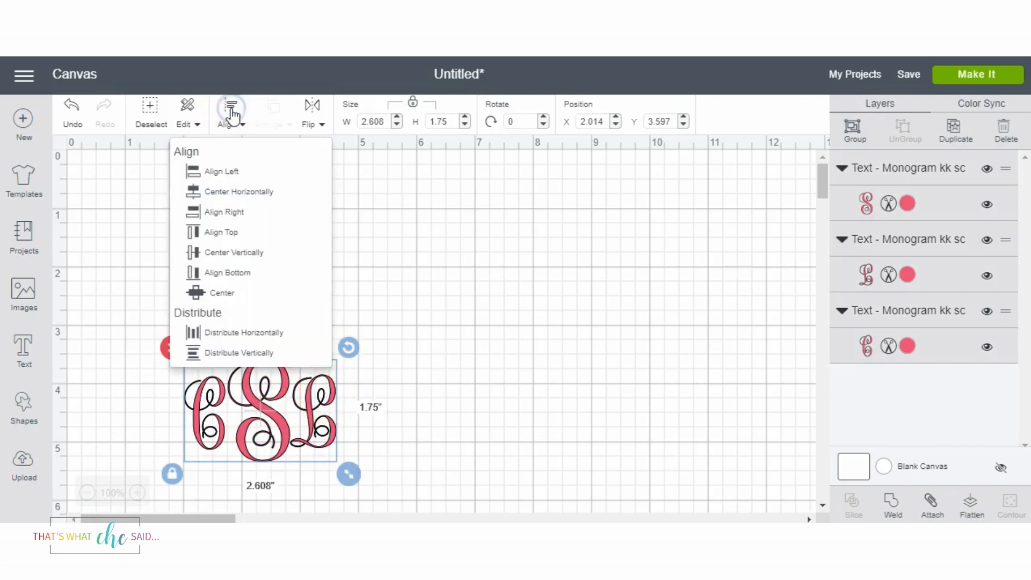
pyautogui.click(211, 251)
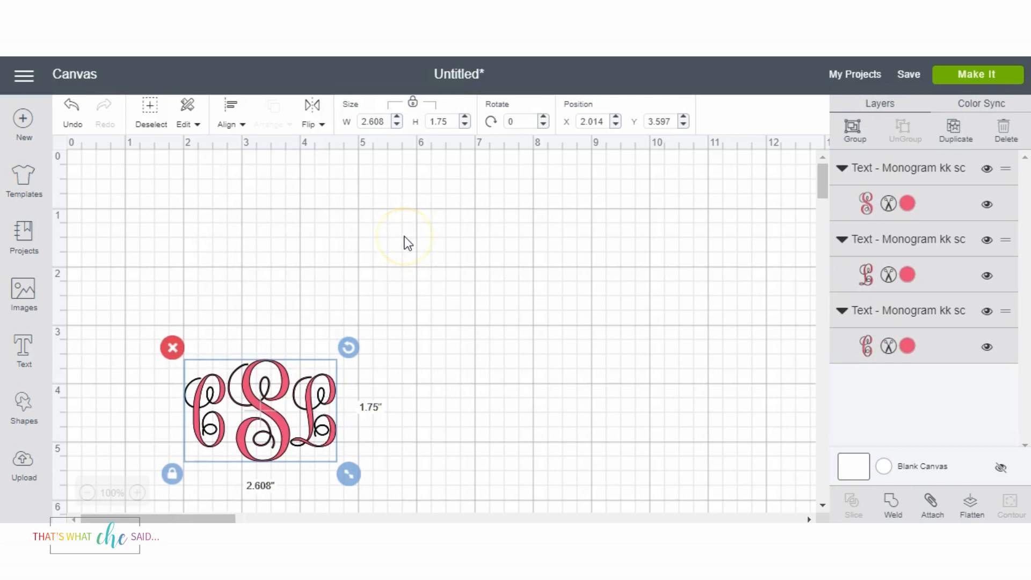
pyautogui.moveTo(325, 293)
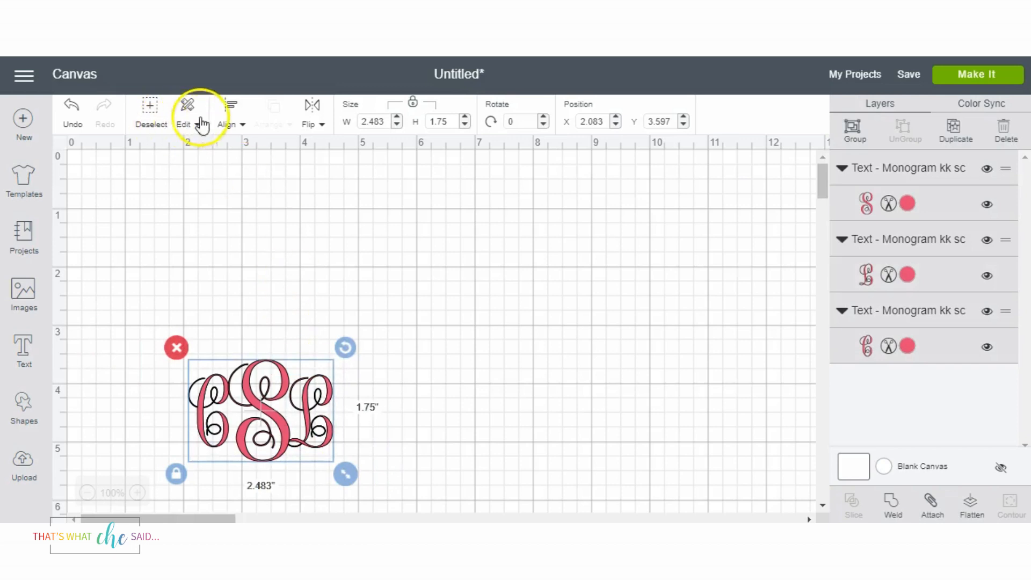
pyautogui.click(229, 112)
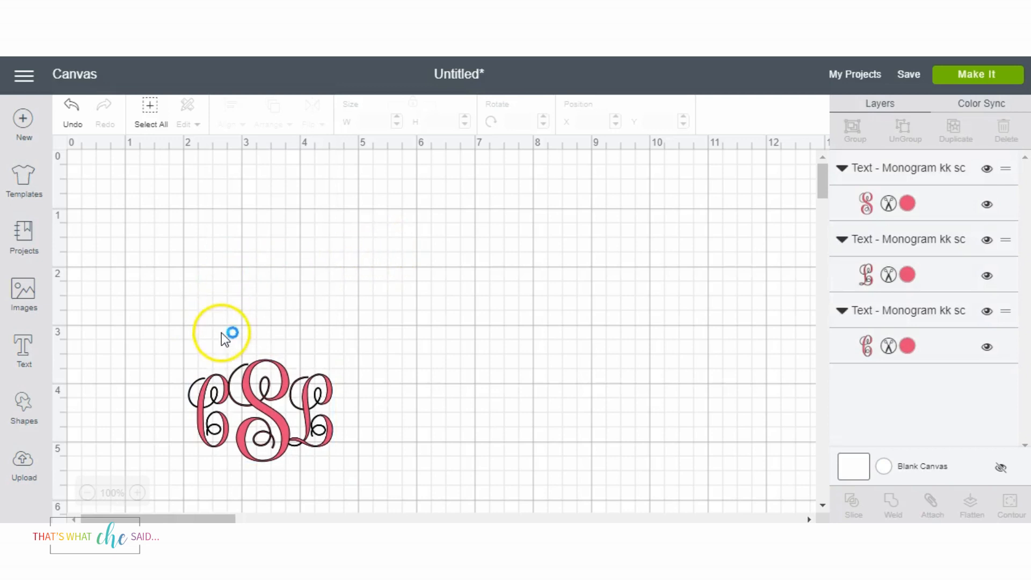
pyautogui.moveTo(207, 401)
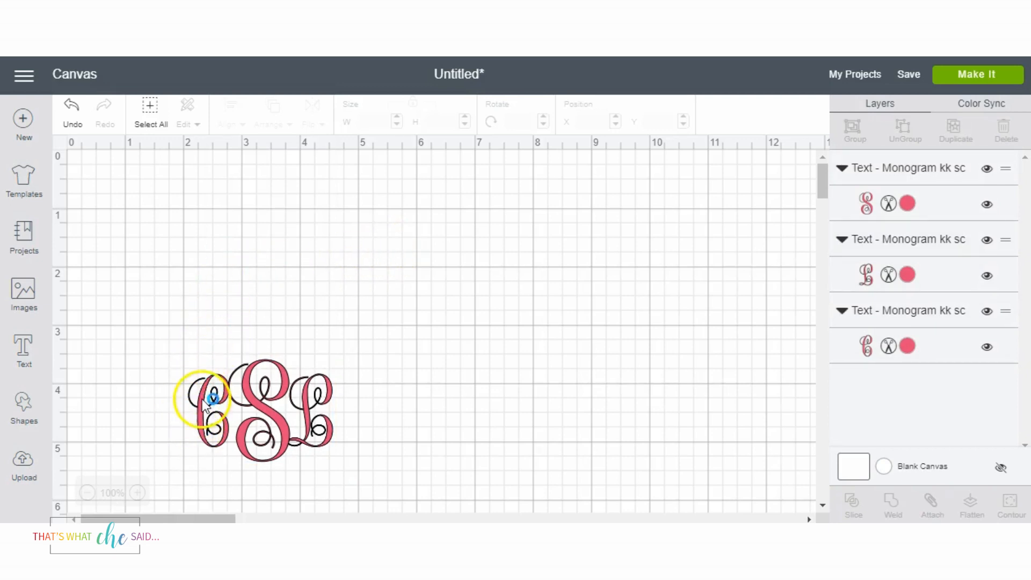
# Tuck the C and L tightly against the centre S to interlock the letters, then deselect.
pyautogui.click(211, 401)
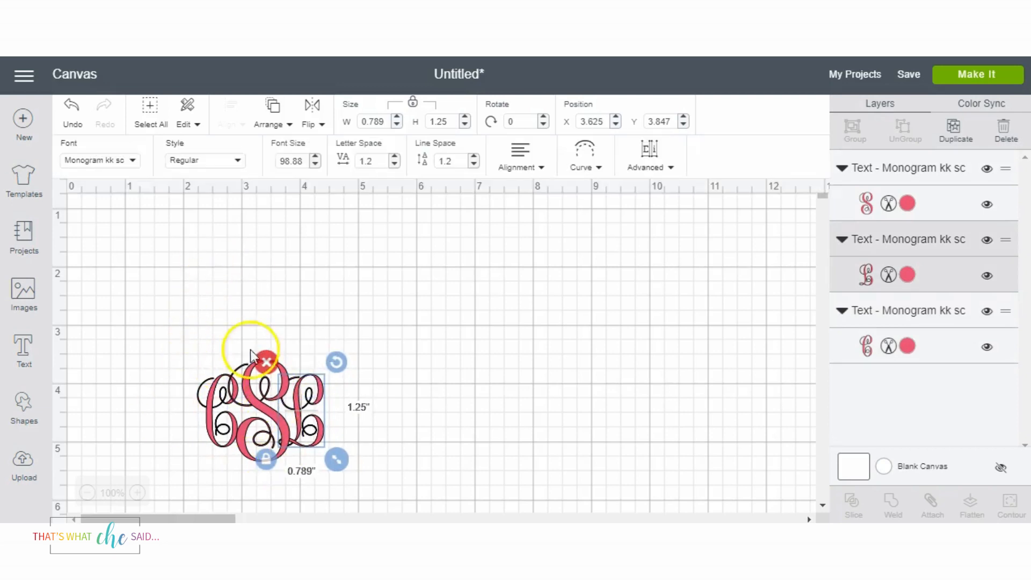
pyautogui.moveTo(450, 431)
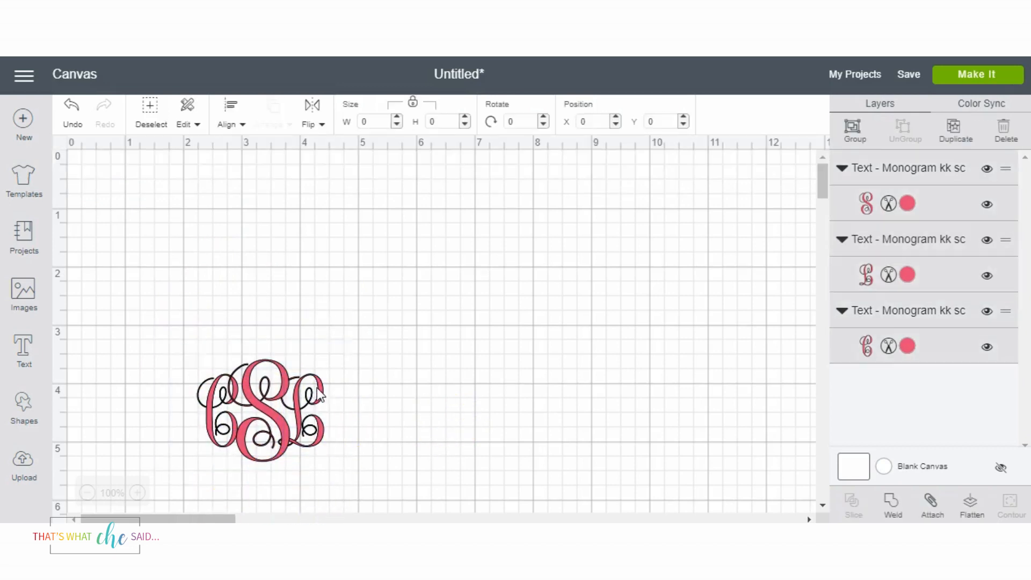
pyautogui.click(229, 124)
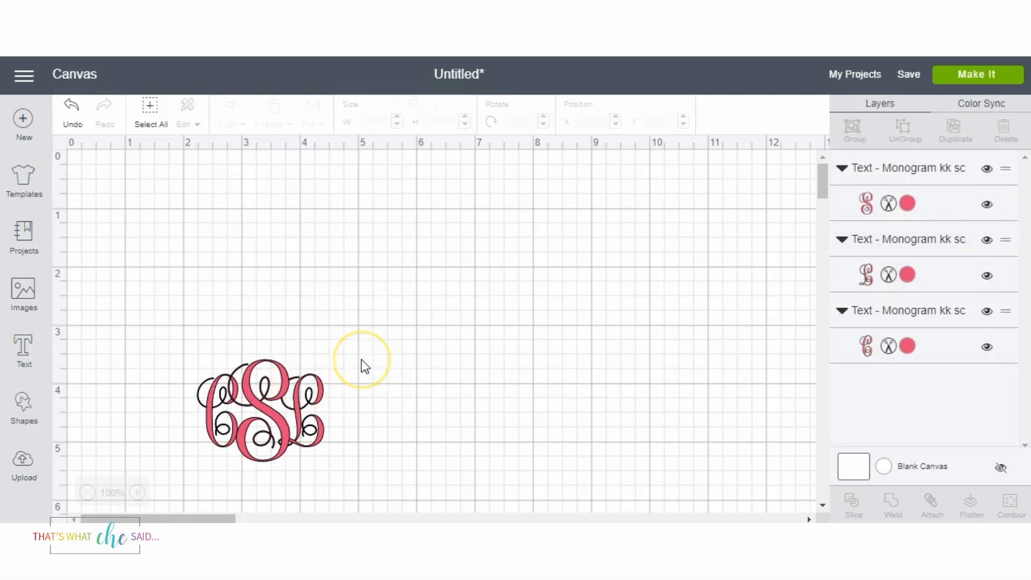
pyautogui.moveTo(361, 359)
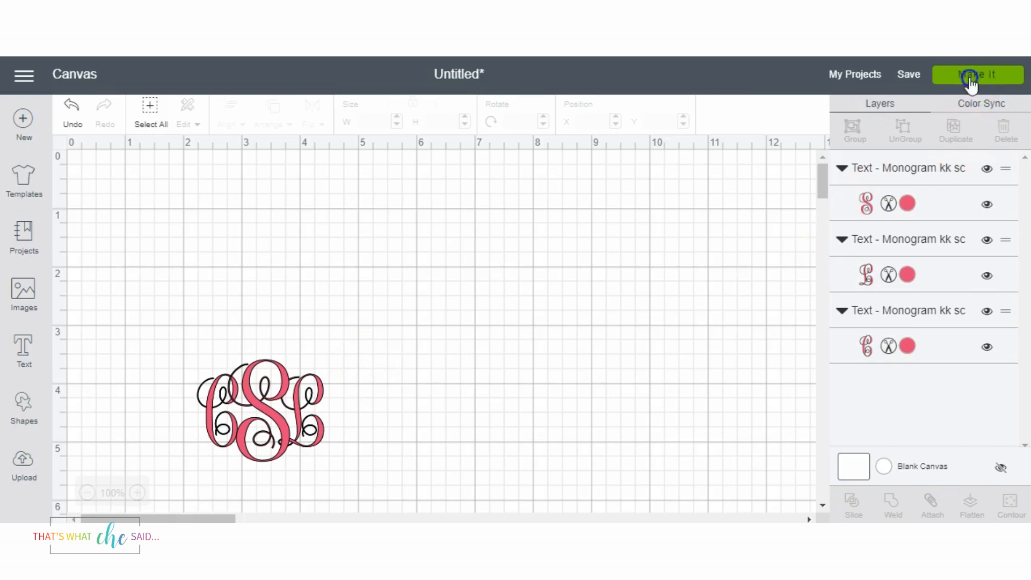
# Preview the mat via Make It, return, and weld the C-S-L into one 2.18 by 1.75 inch shape.
pyautogui.click(978, 74)
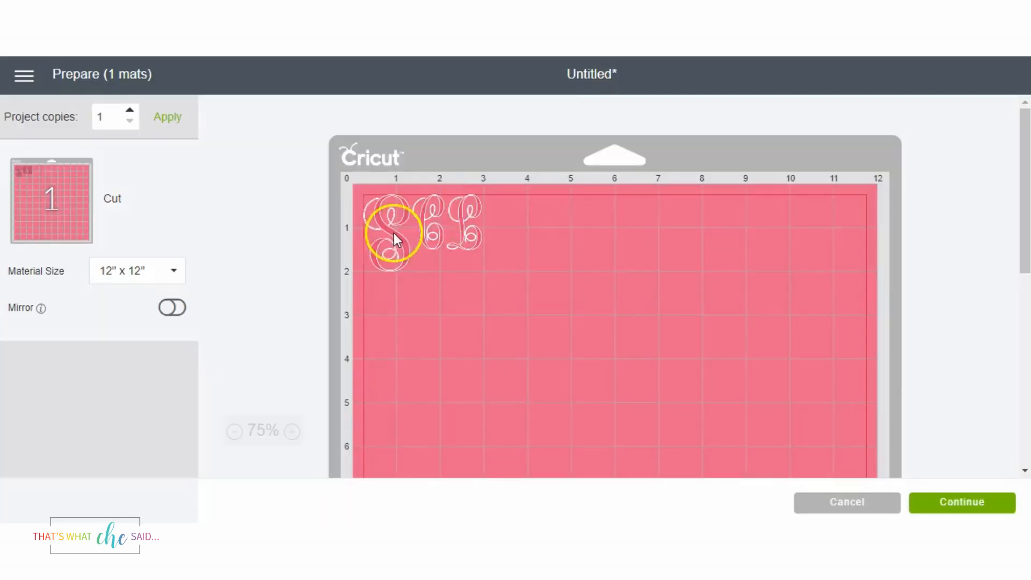
pyautogui.moveTo(787, 515)
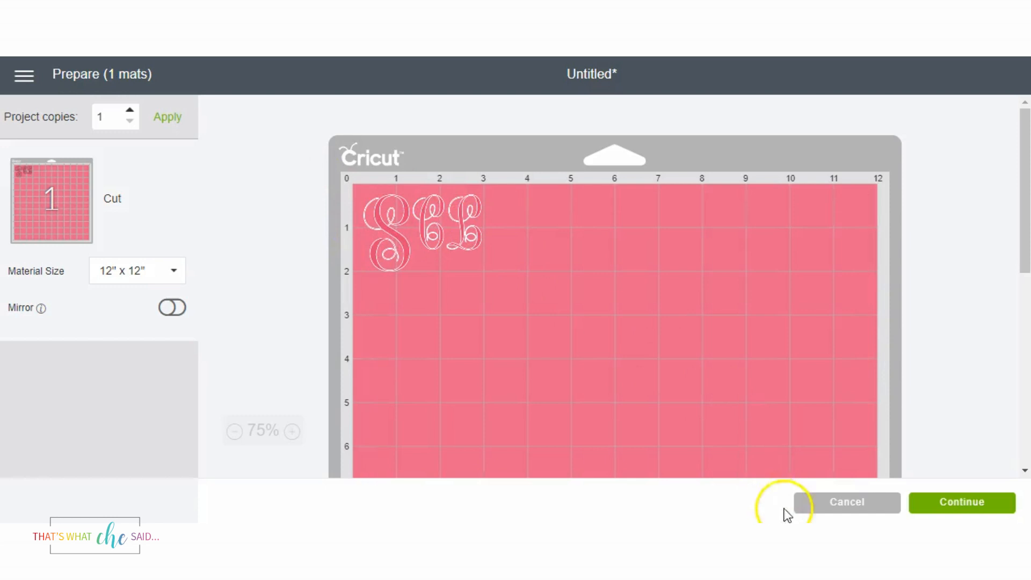
pyautogui.click(846, 501)
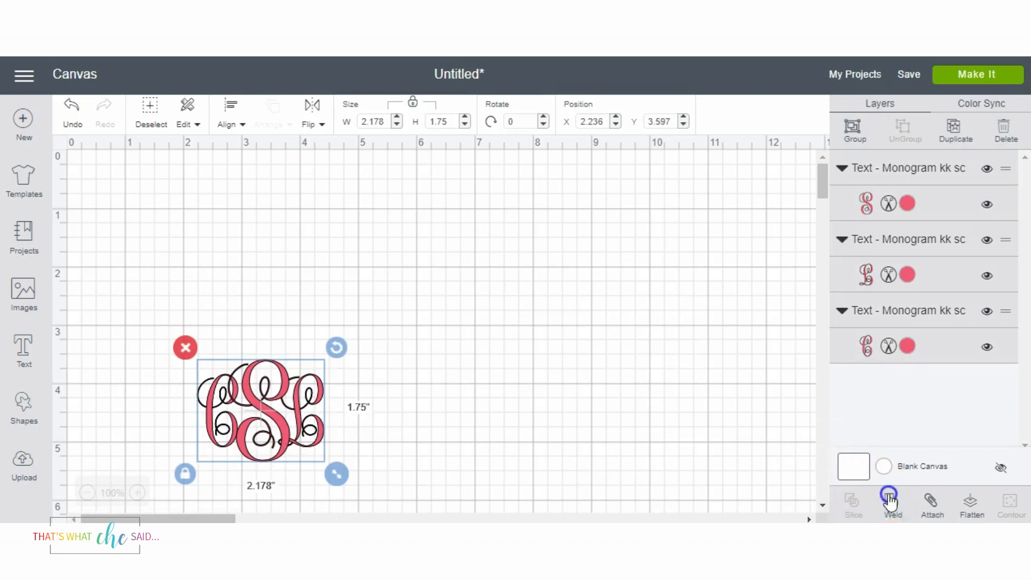
pyautogui.click(891, 503)
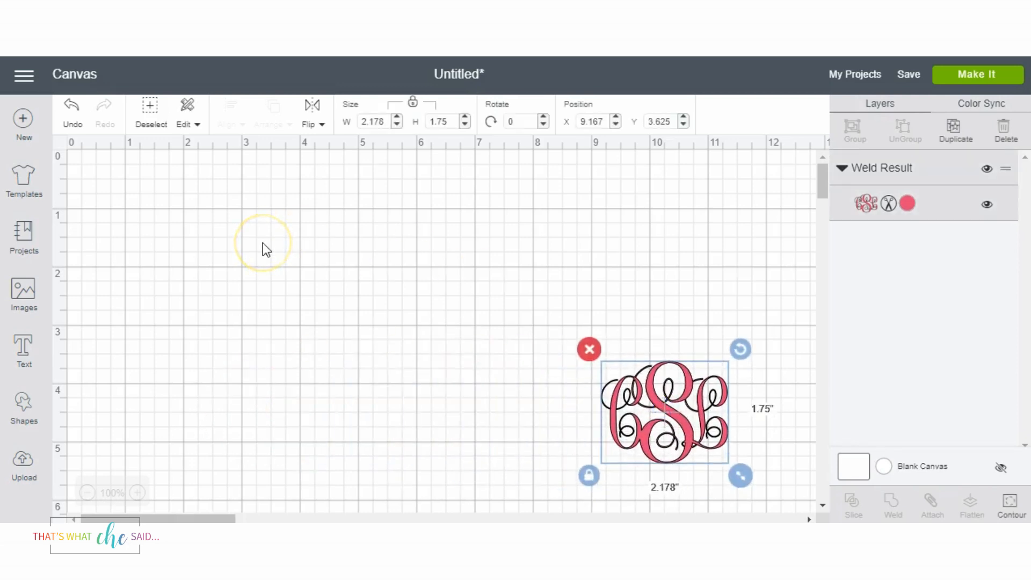
pyautogui.click(23, 351)
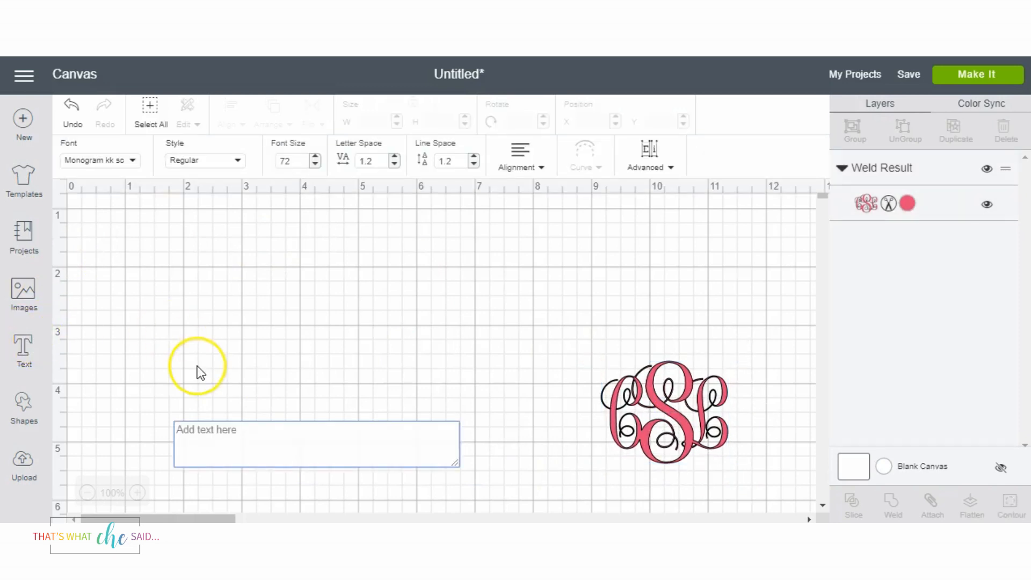
# Enter a new letter C and set it in the Round_Monogram_Left font found by searching 'monogram'.
pyautogui.write('C')
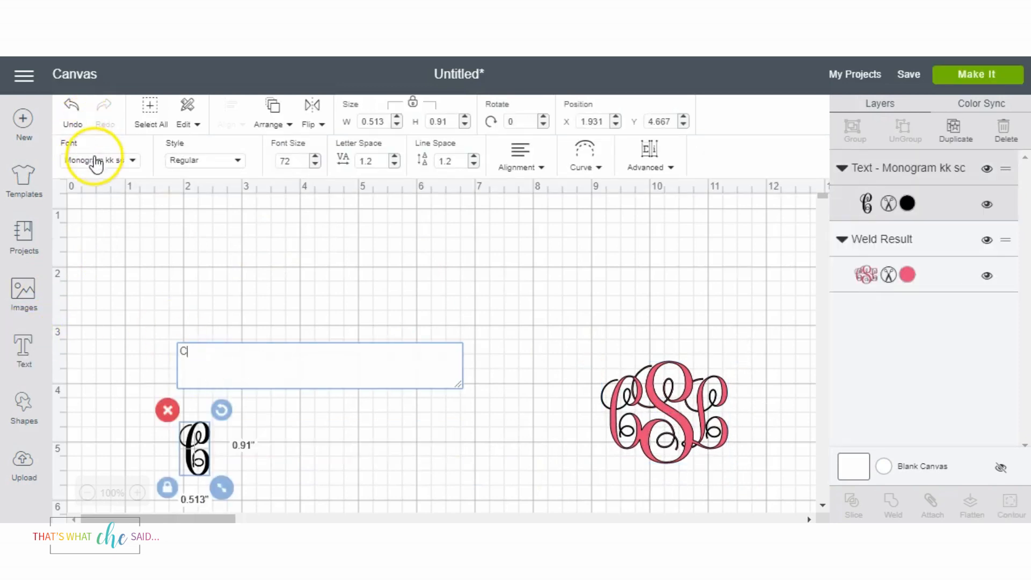
pyautogui.click(98, 160)
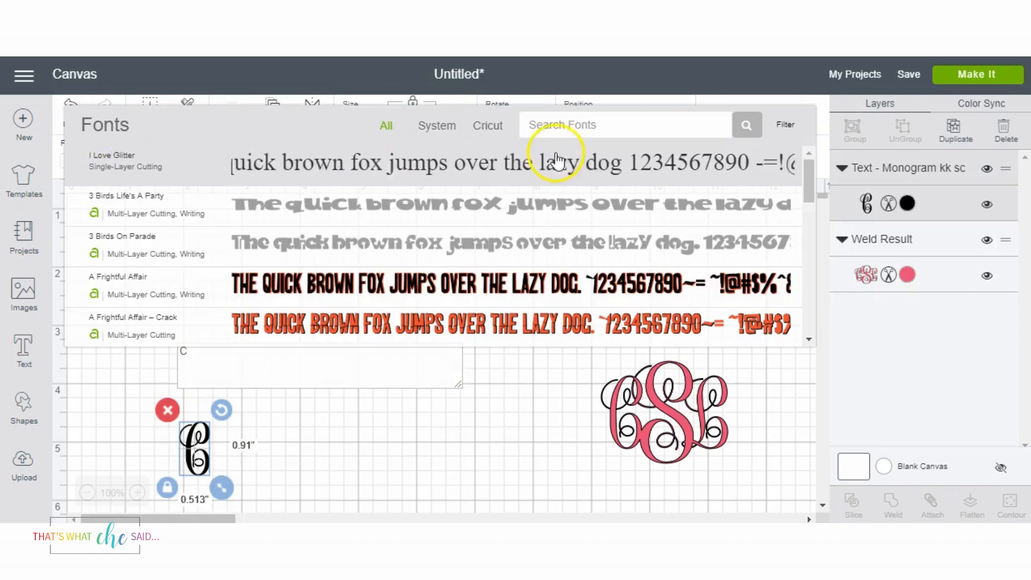
pyautogui.write('monogram')
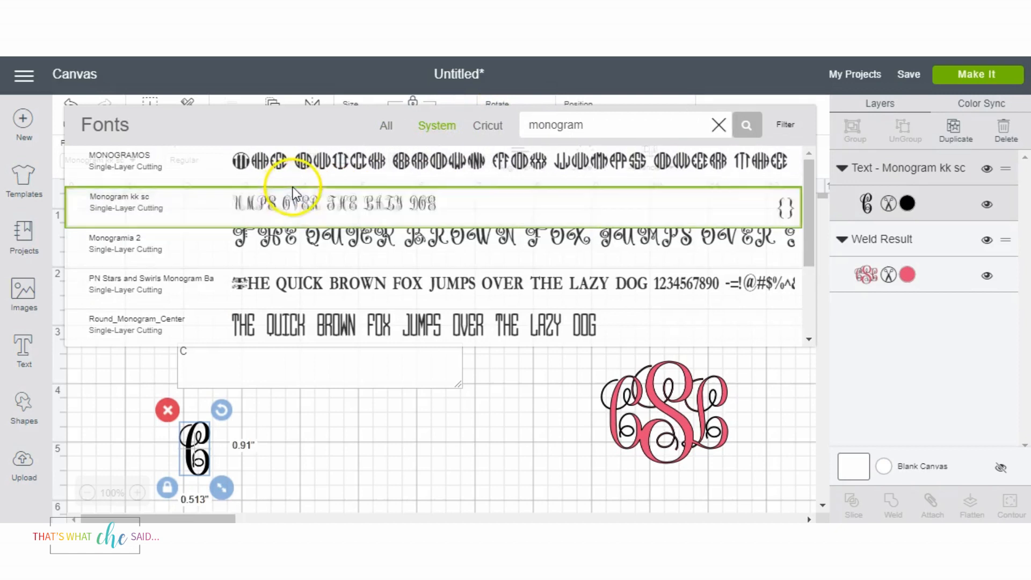
pyautogui.scroll(-3)
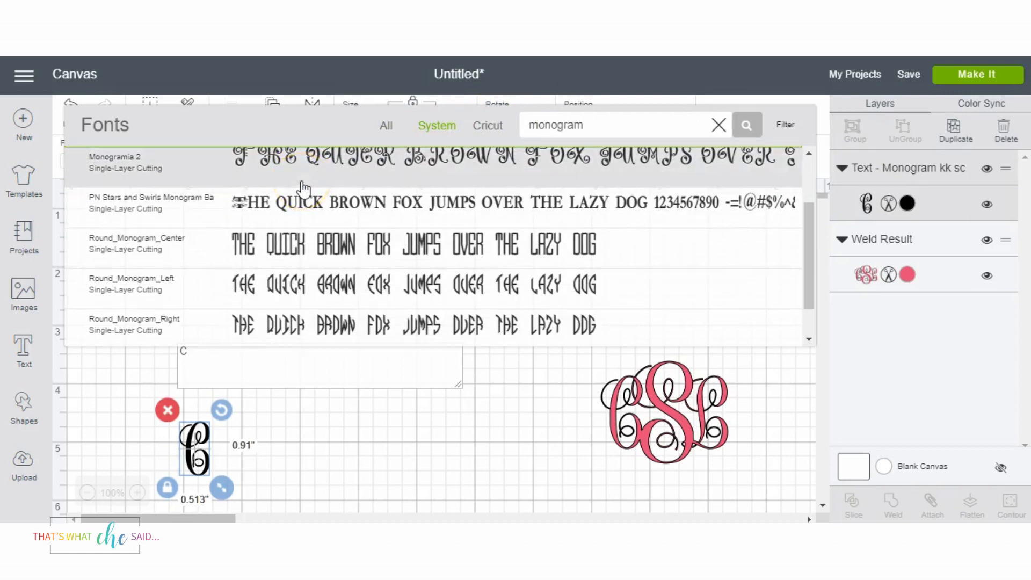
pyautogui.scroll(-3)
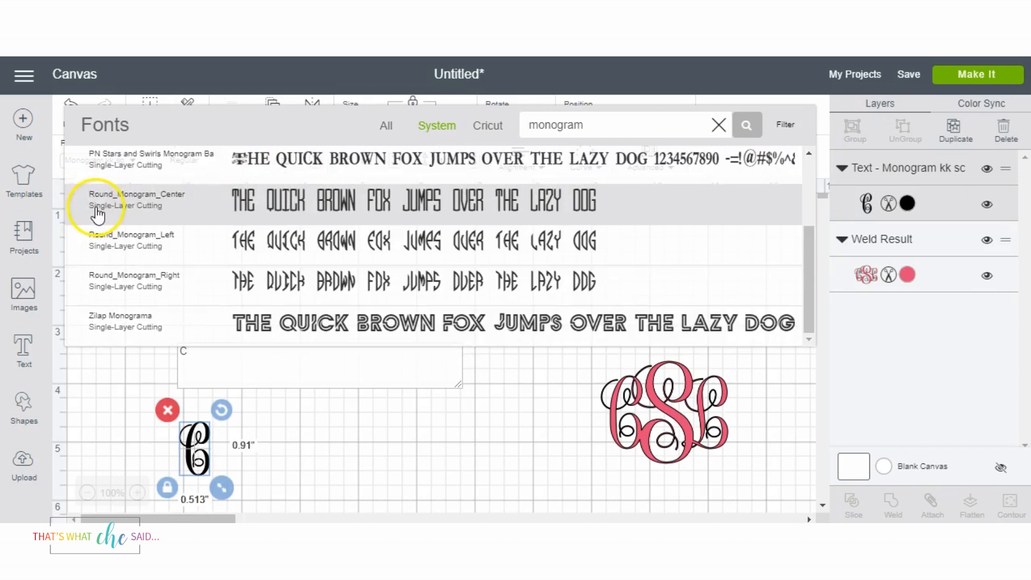
pyautogui.moveTo(200, 204)
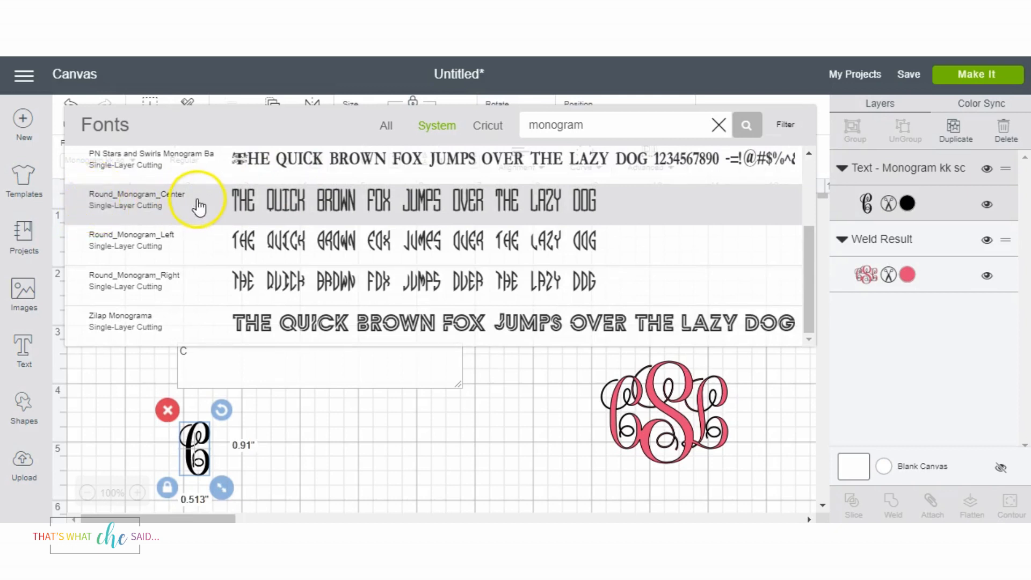
pyautogui.moveTo(194, 209)
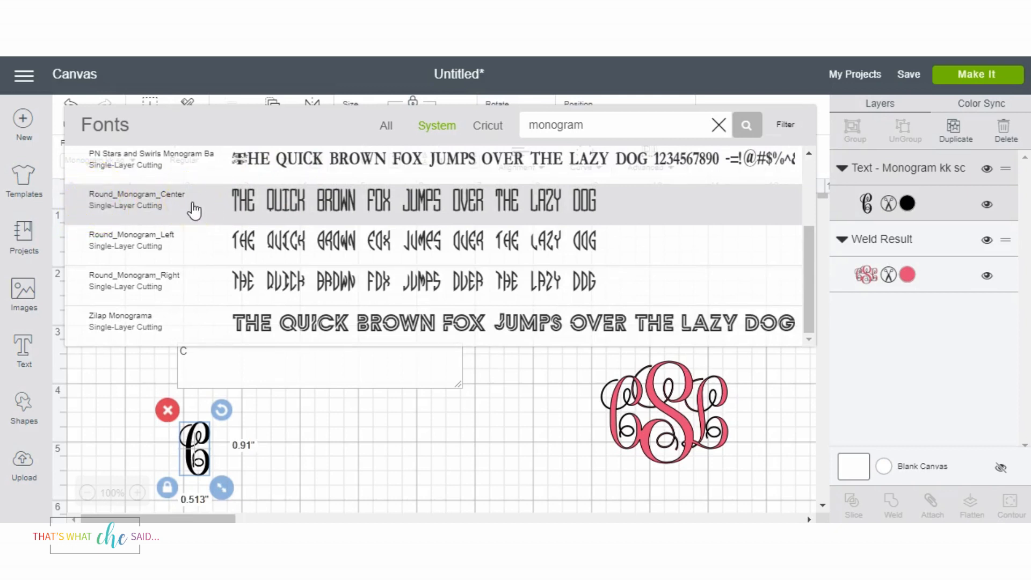
pyautogui.moveTo(327, 202)
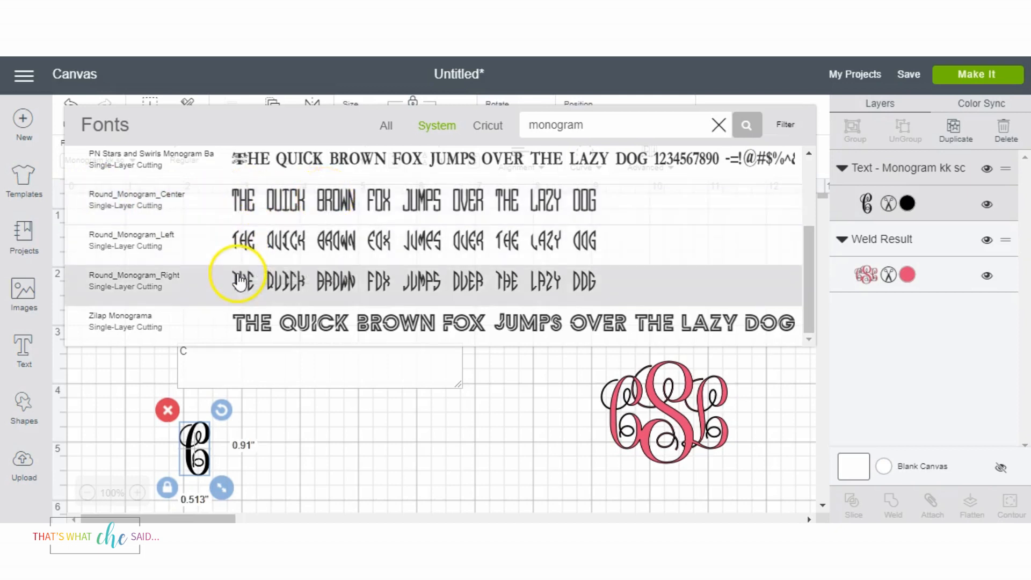
pyautogui.moveTo(256, 279)
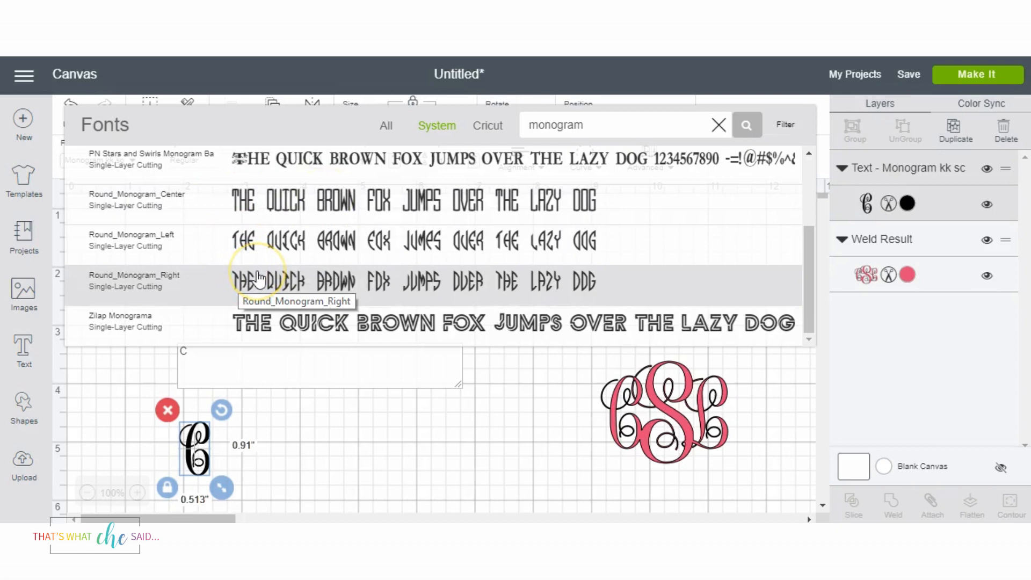
pyautogui.click(132, 240)
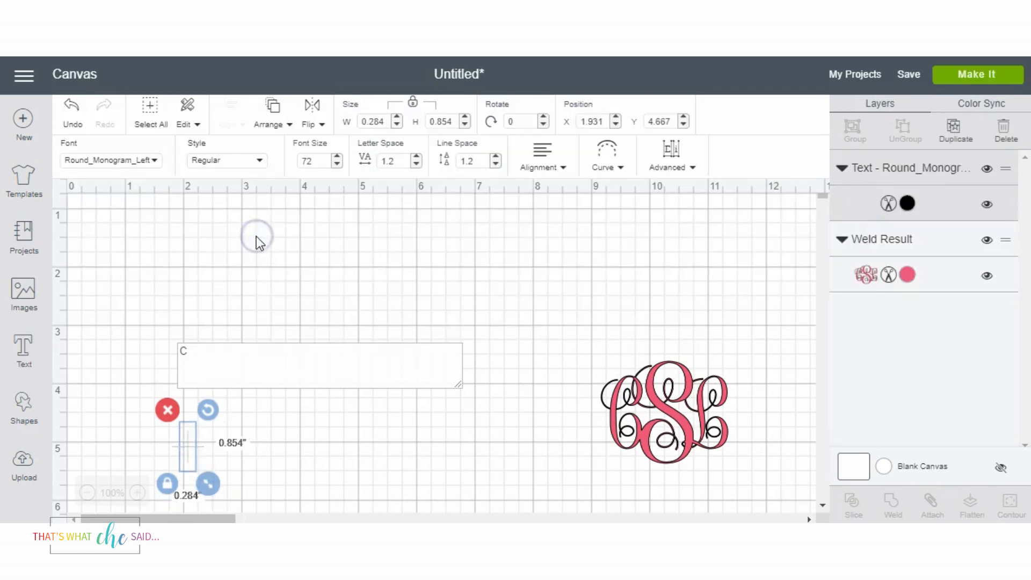
# Add separate S and M text objects beside the C and give the M the Round_Monogram_Right font.
pyautogui.click(258, 247)
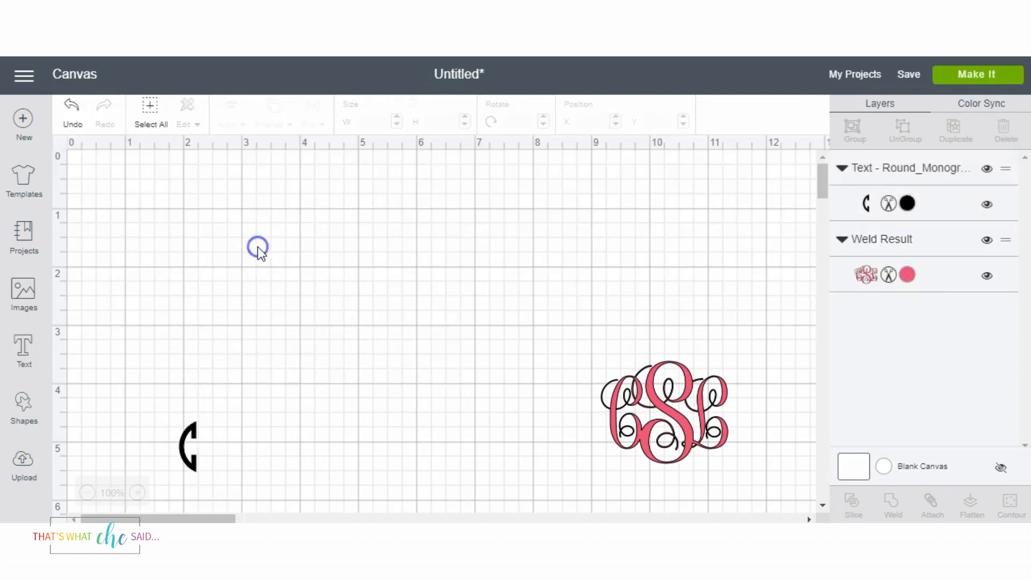
pyautogui.click(23, 348)
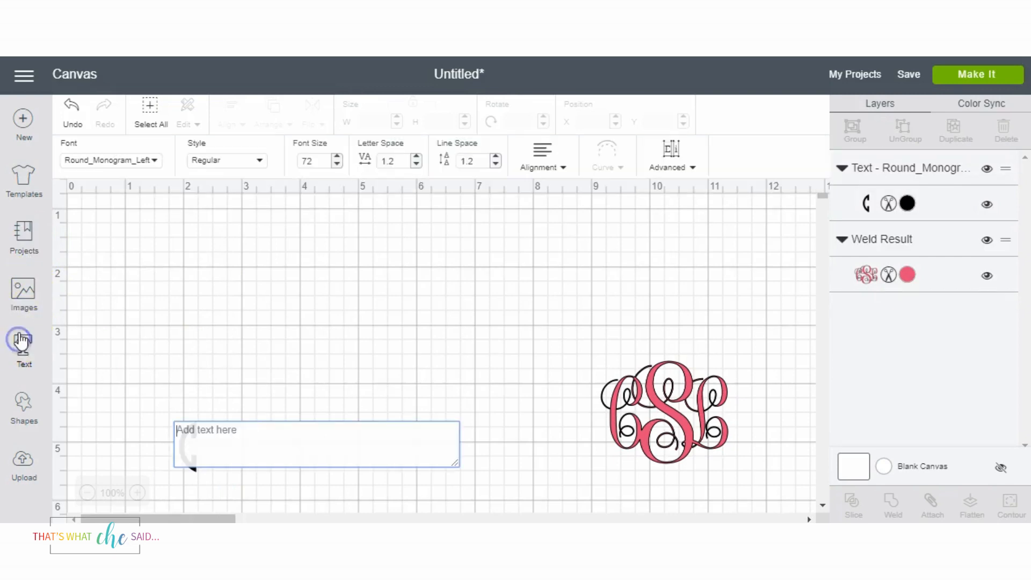
pyautogui.write('S')
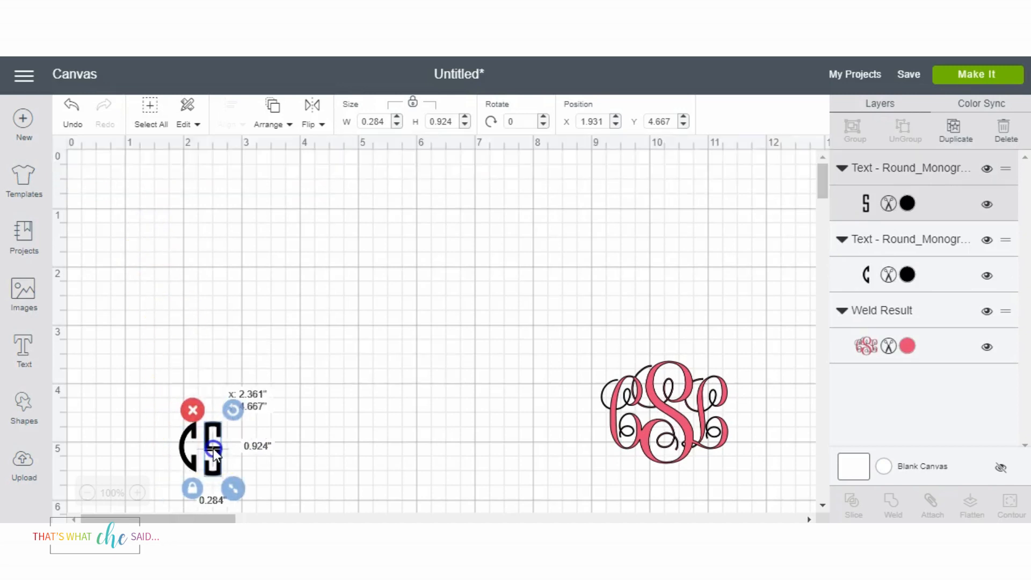
pyautogui.click(23, 351)
pyautogui.write('L')
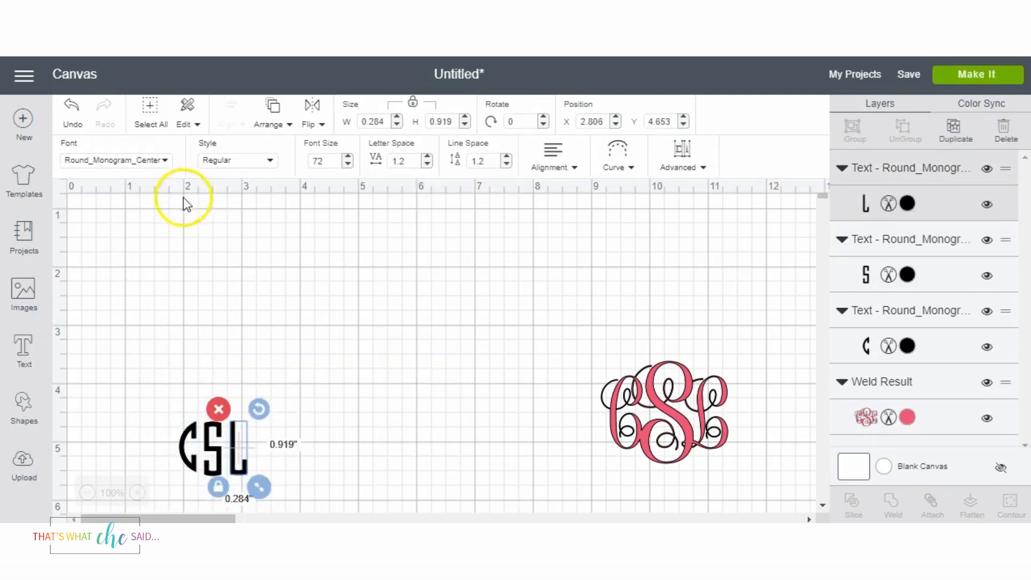
pyautogui.moveTo(235, 452)
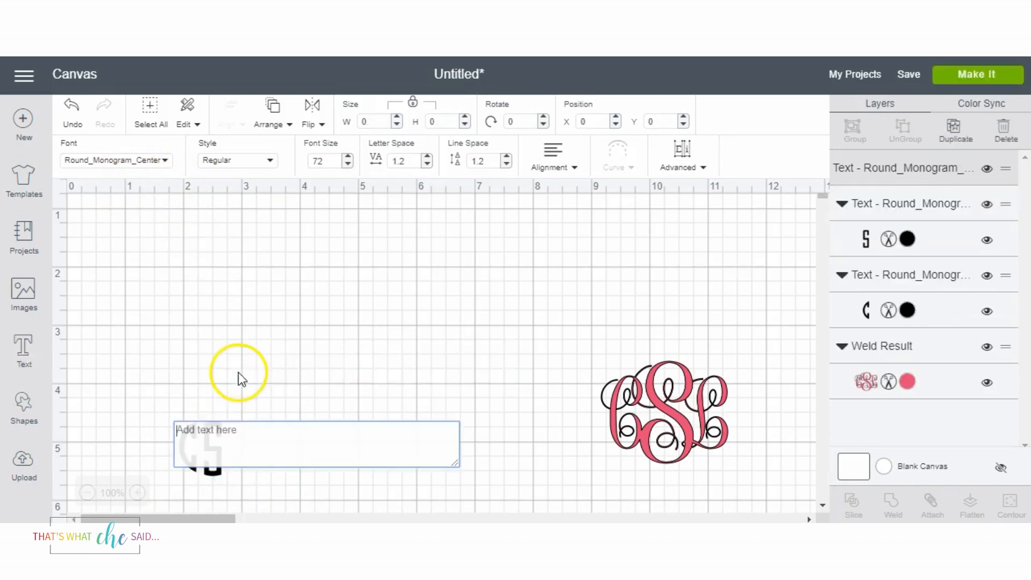
pyautogui.write('M')
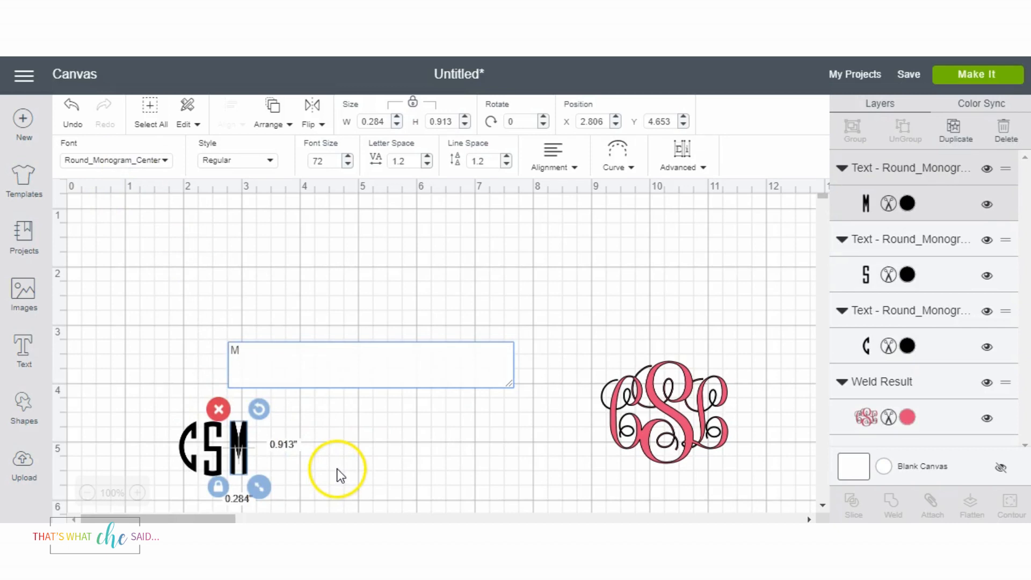
pyautogui.moveTo(323, 466)
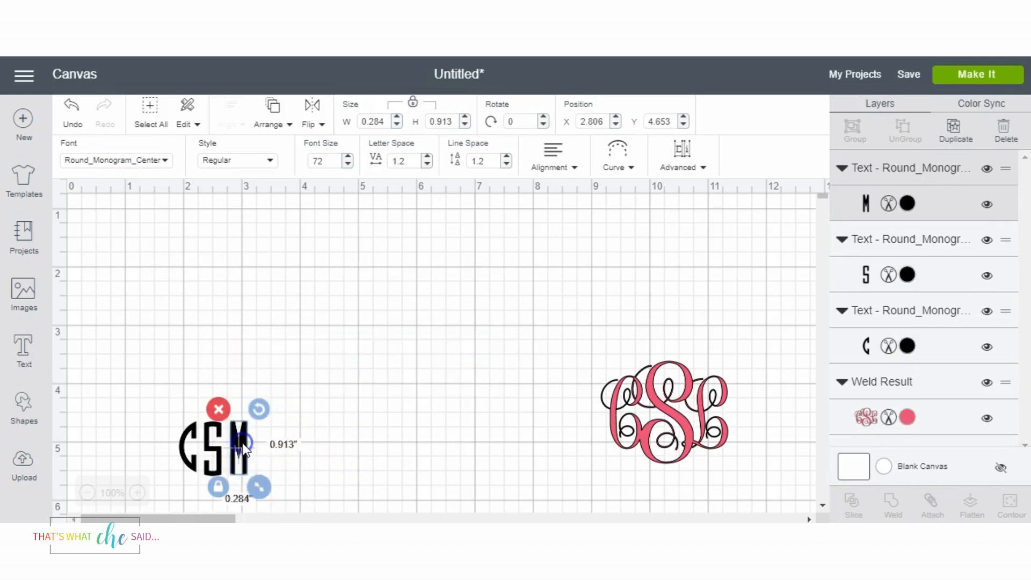
pyautogui.click(115, 160)
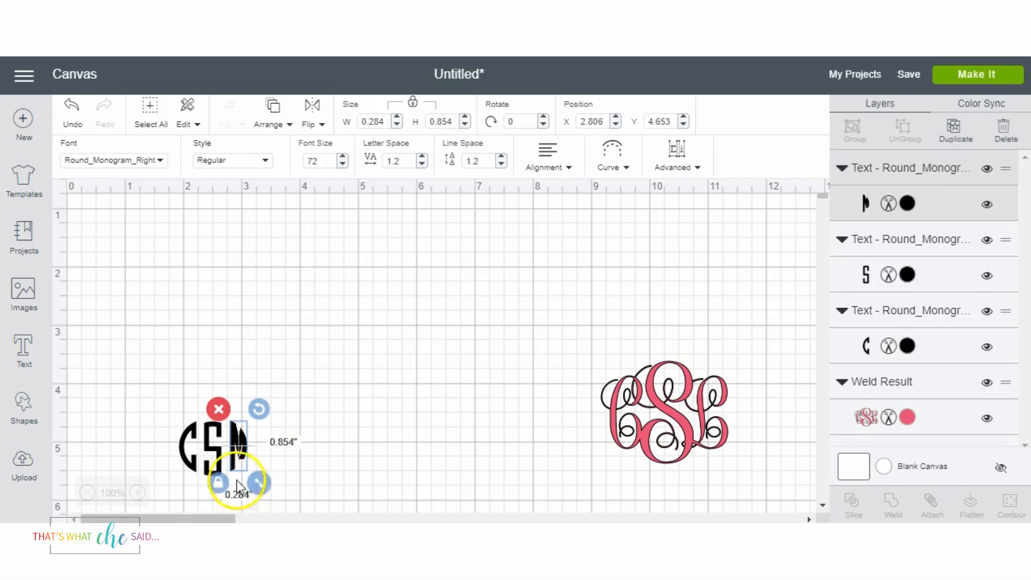
# Enter the M in the Round_Monogram_Right text box so the black round monogram reads CSM.
pyautogui.click(23, 348)
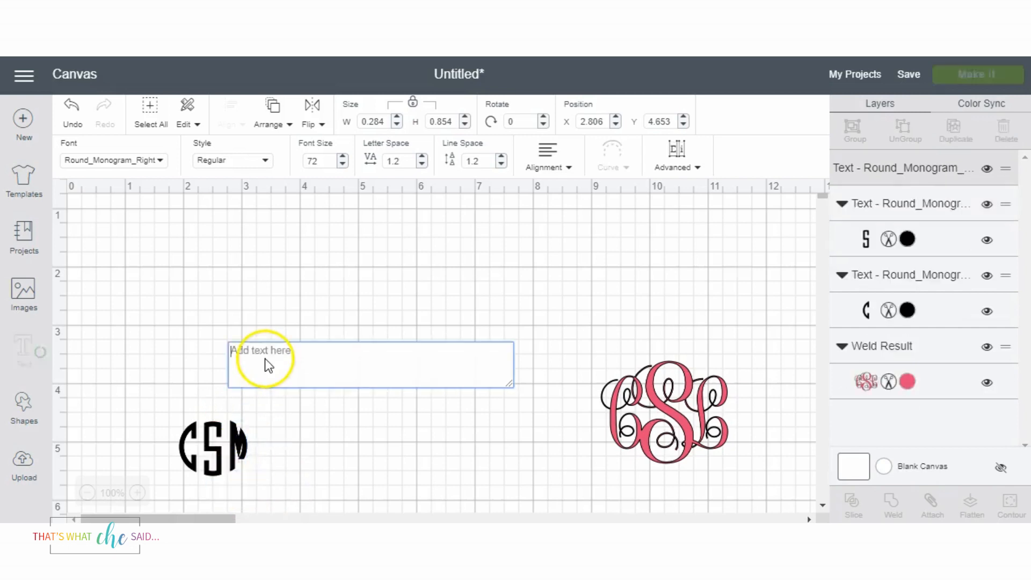
pyautogui.write('L')
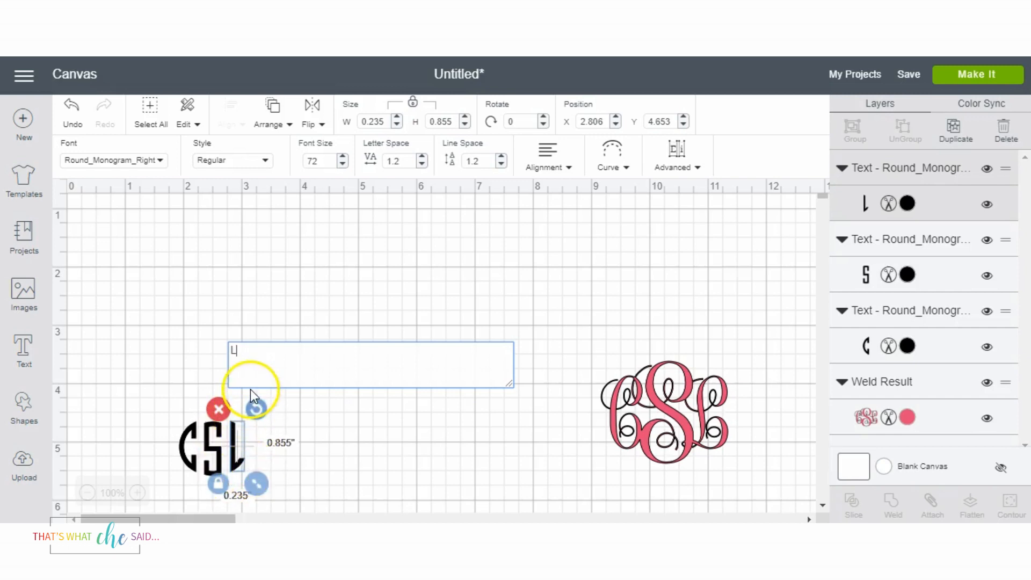
pyautogui.write('M')
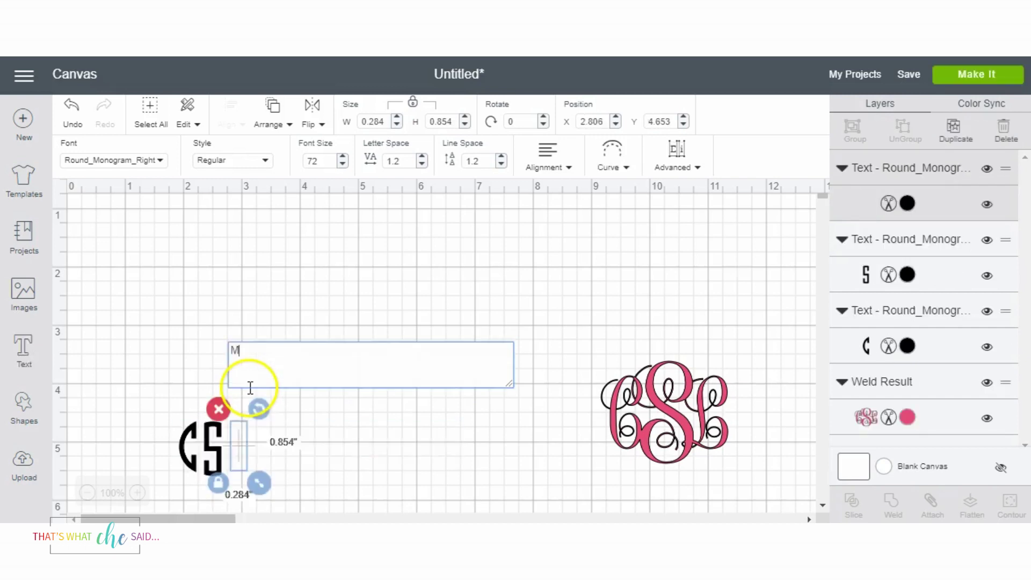
pyautogui.write('M')
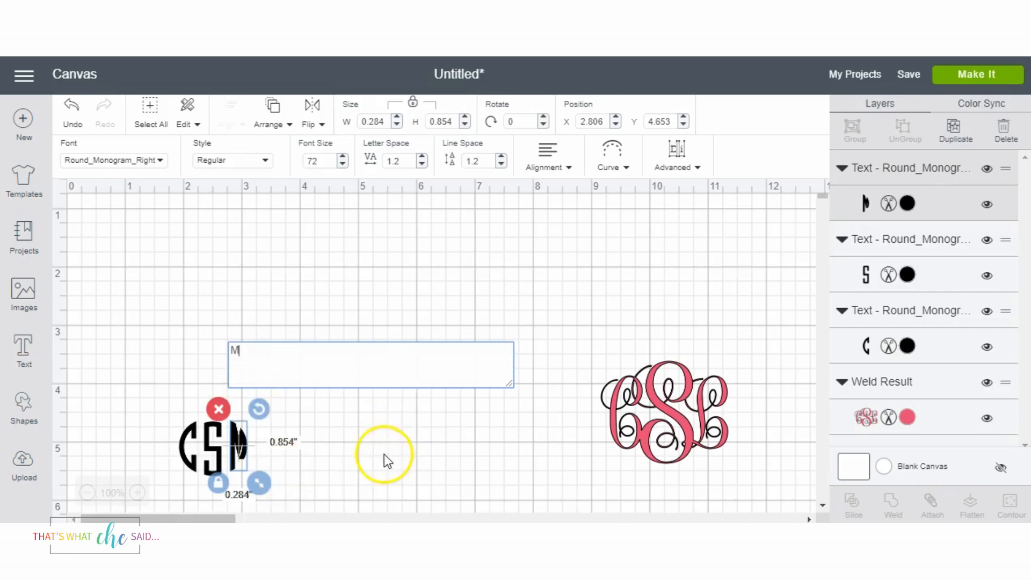
pyautogui.click(211, 447)
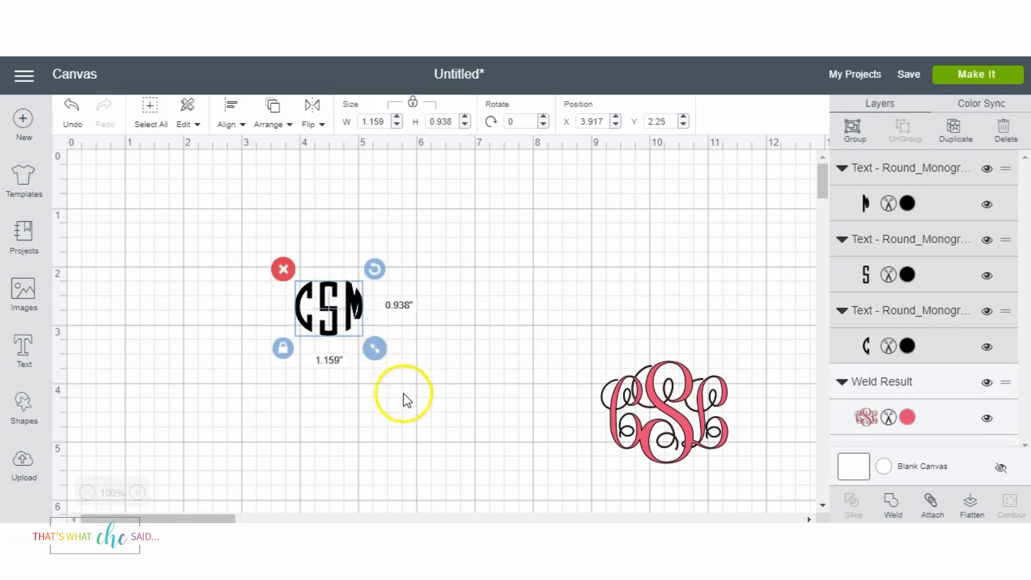
# Select the black CSM letters and enlarge them.
pyautogui.click(404, 395)
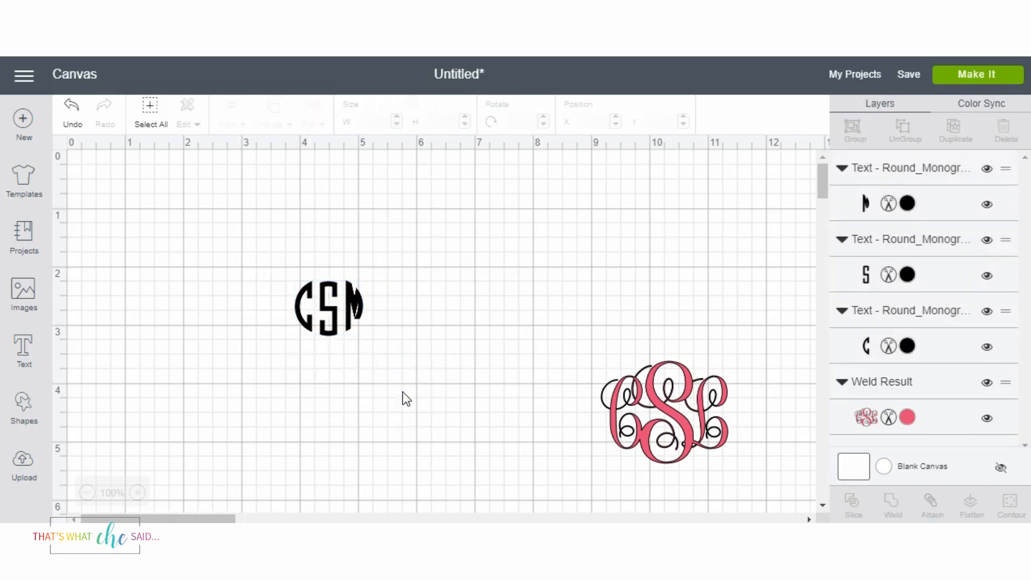
pyautogui.click(328, 309)
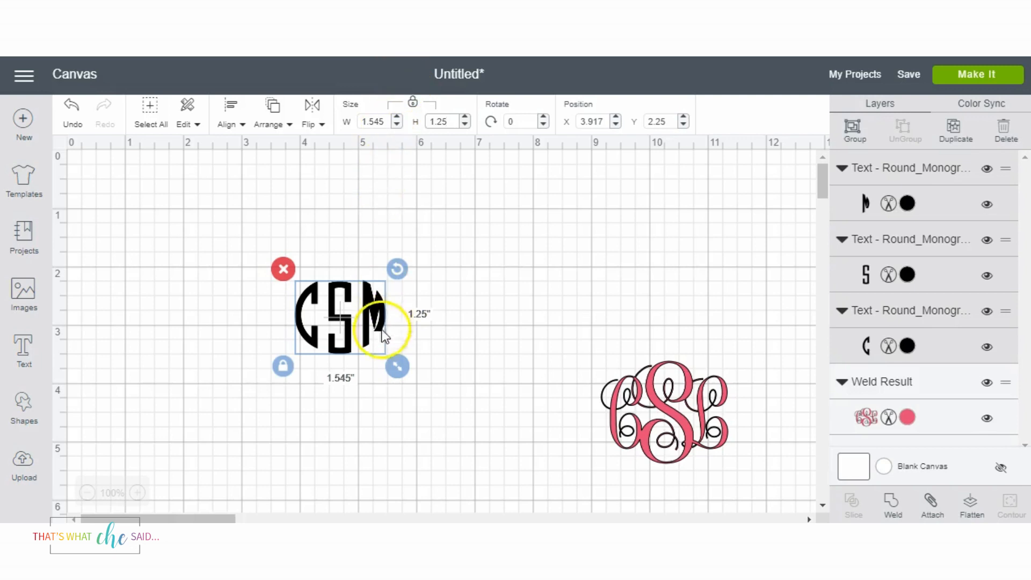
pyautogui.moveTo(644, 398)
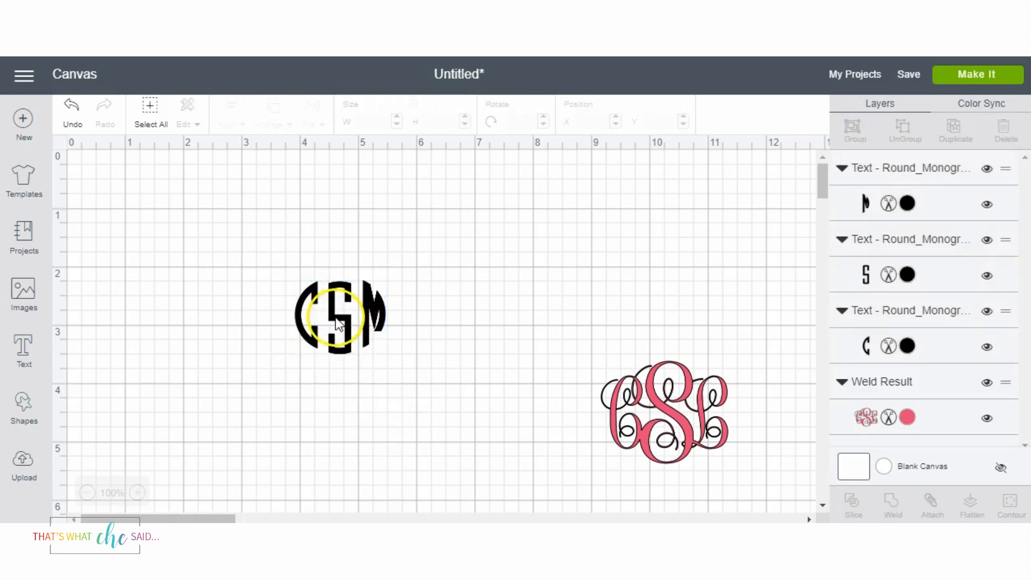
pyautogui.click(338, 316)
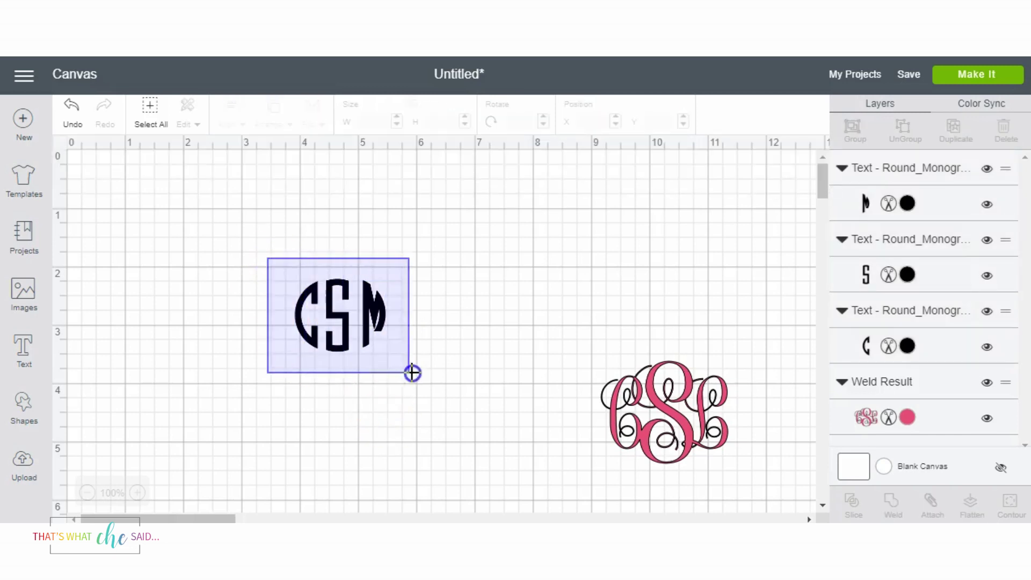
# Align Top the three letters and drag the C and M inward against the S to close the circle.
pyautogui.click(226, 121)
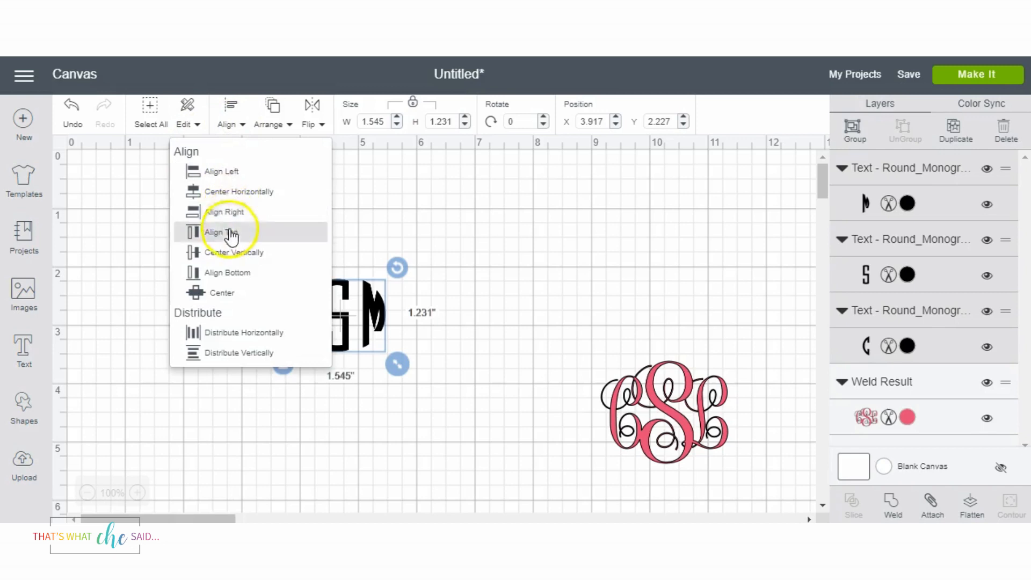
pyautogui.click(222, 232)
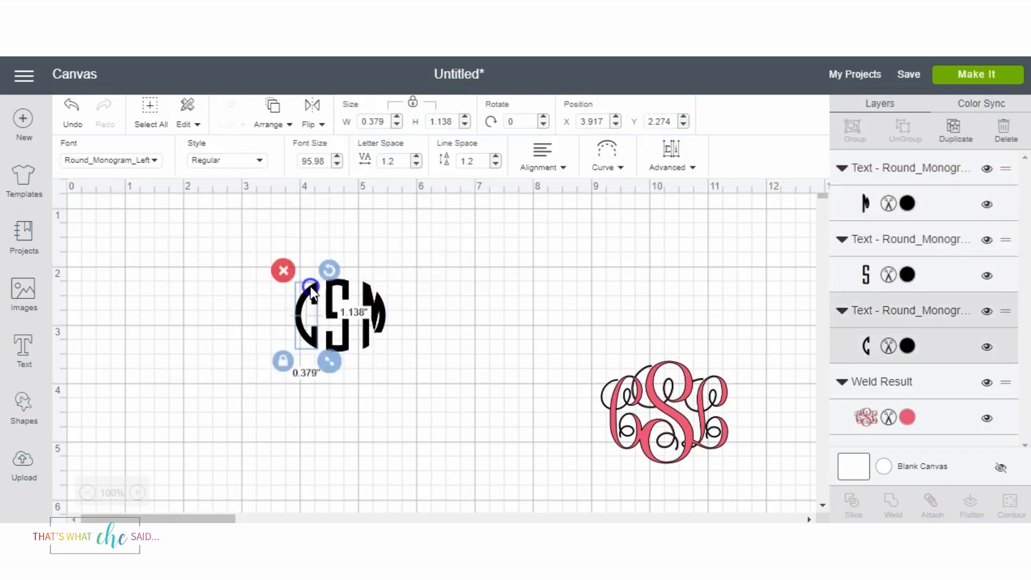
pyautogui.moveTo(312, 312); pyautogui.dragTo(342, 309)
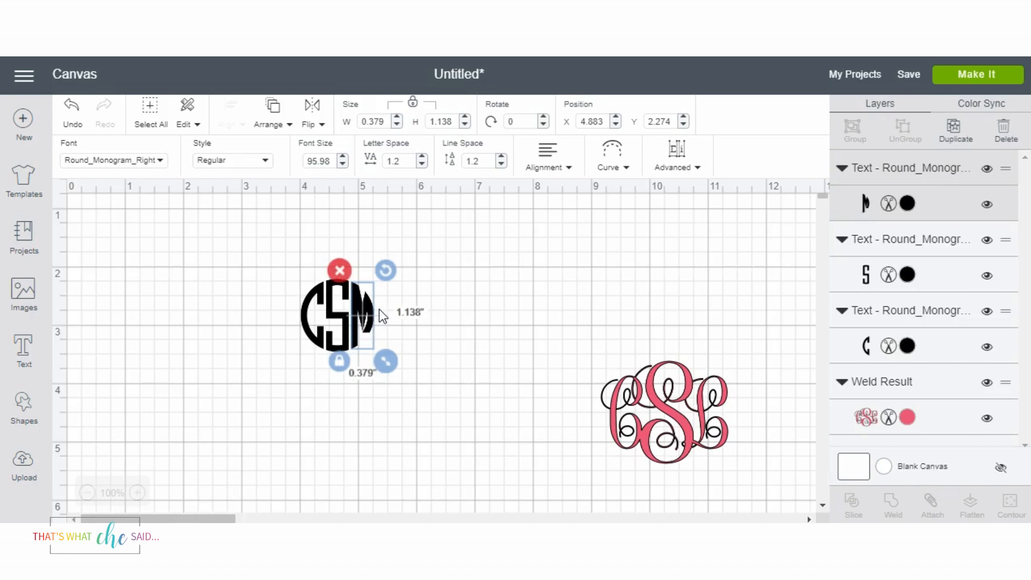
pyautogui.click(441, 305)
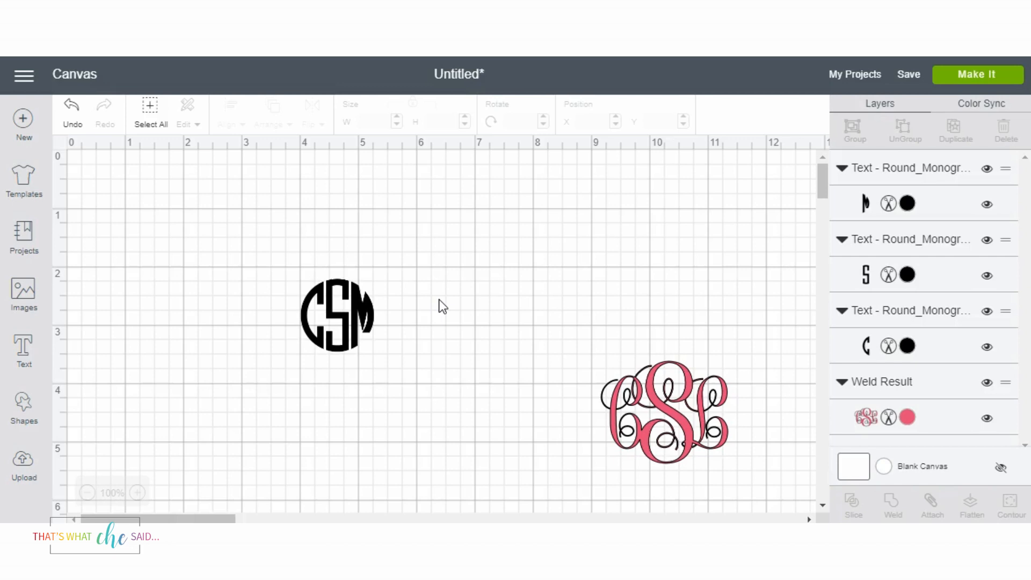
pyautogui.moveTo(273, 234)
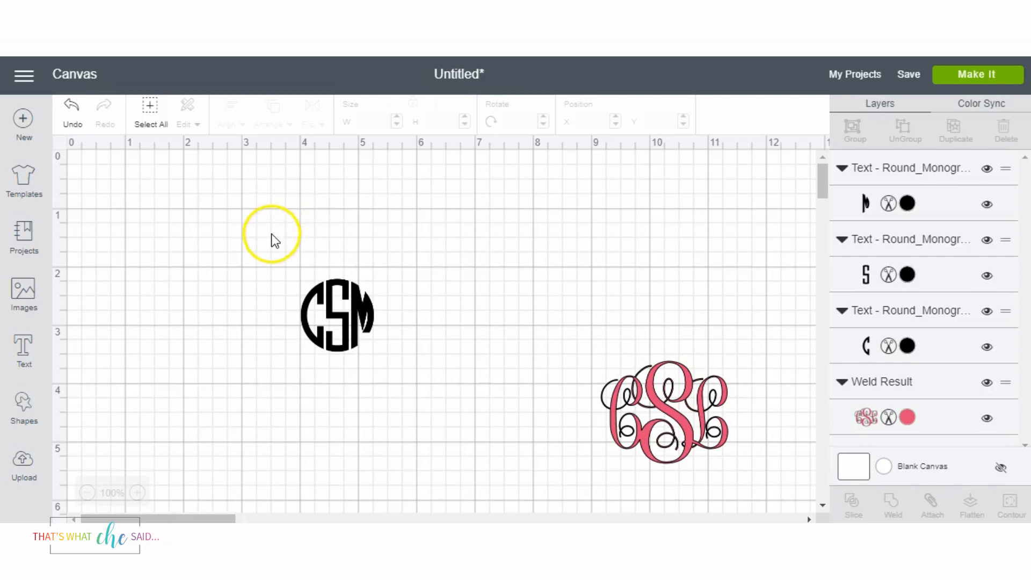
# Scale the CSM monogram to about 3.57 x 3.53 inches and recolour its letters purple #B08FC2.
pyautogui.click(336, 314)
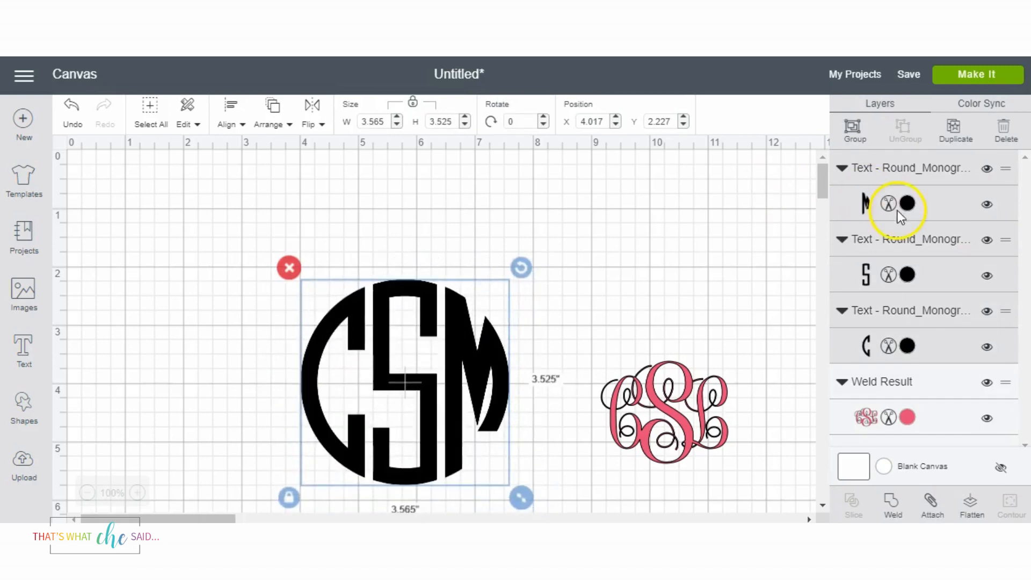
pyautogui.click(907, 203)
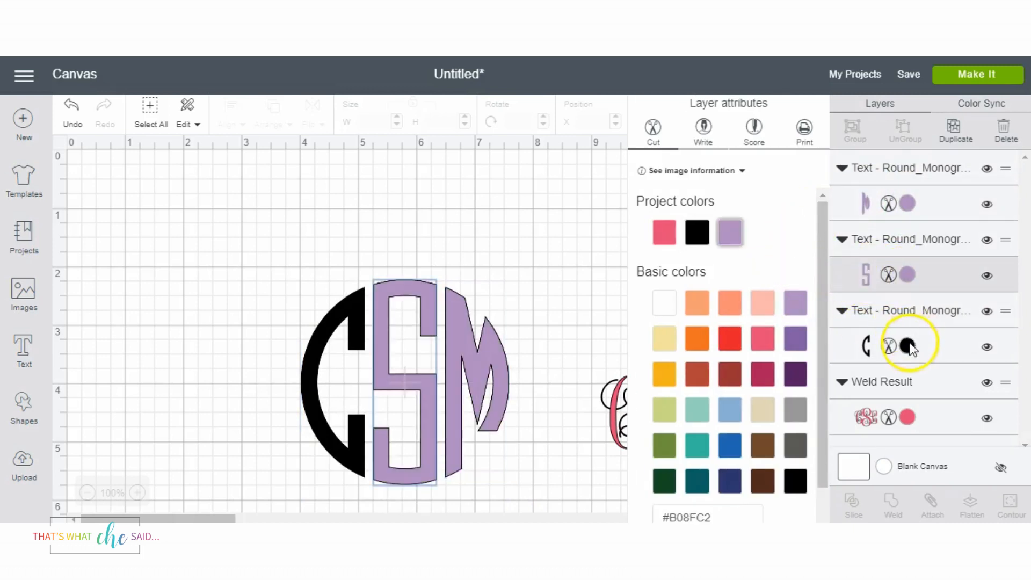
pyautogui.click(498, 217)
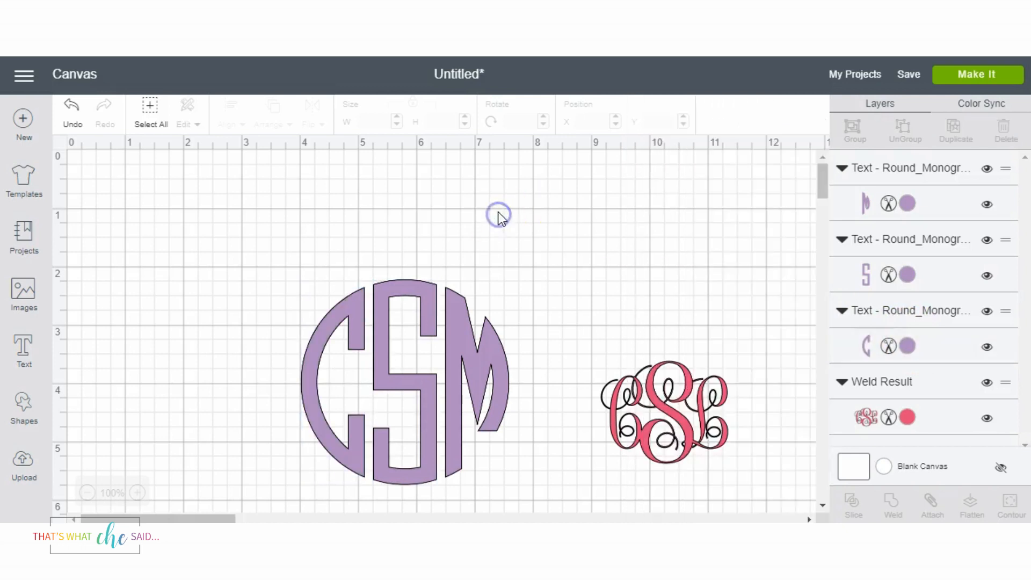
pyautogui.moveTo(284, 256)
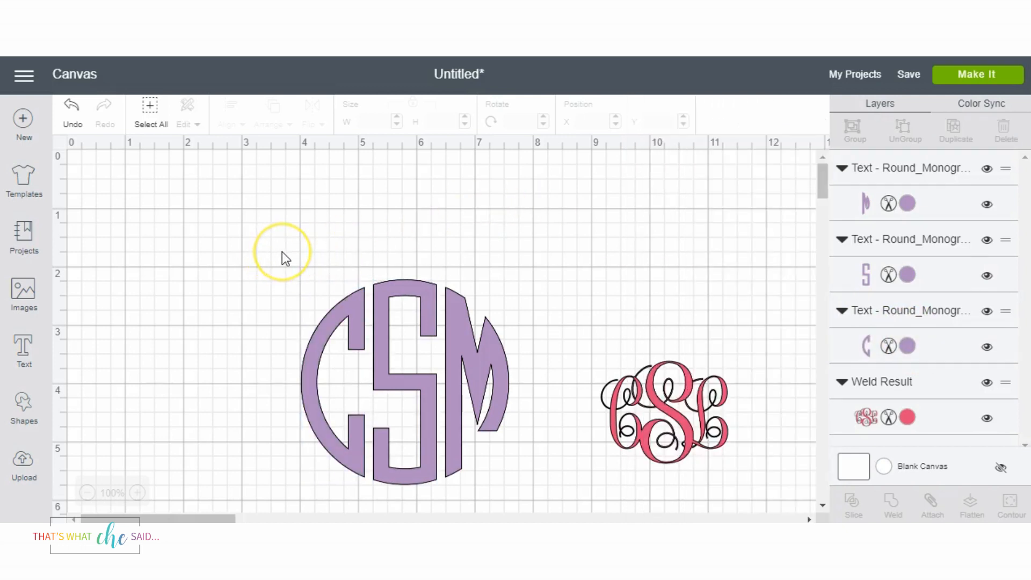
pyautogui.moveTo(283, 256)
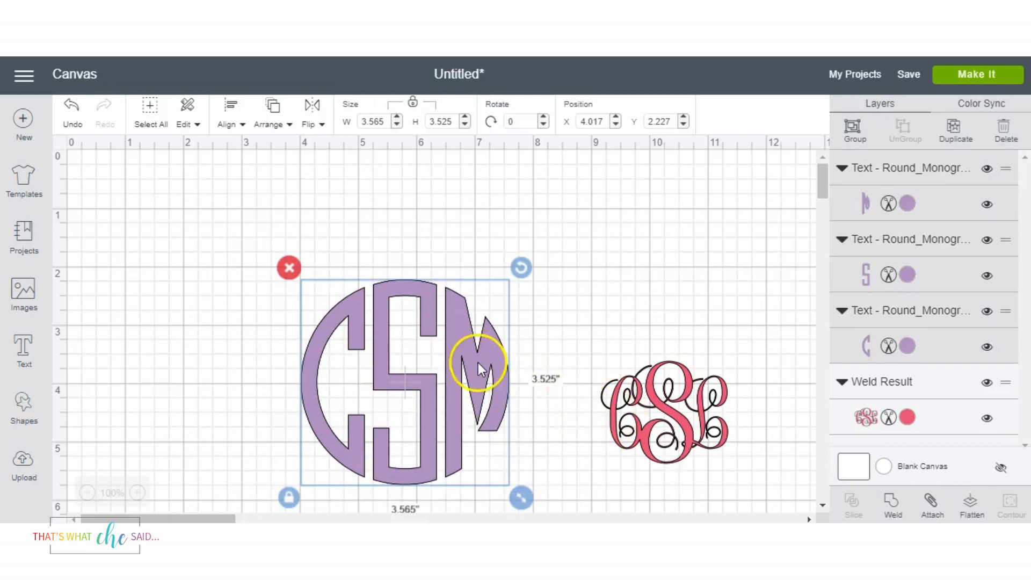
pyautogui.moveTo(447, 315)
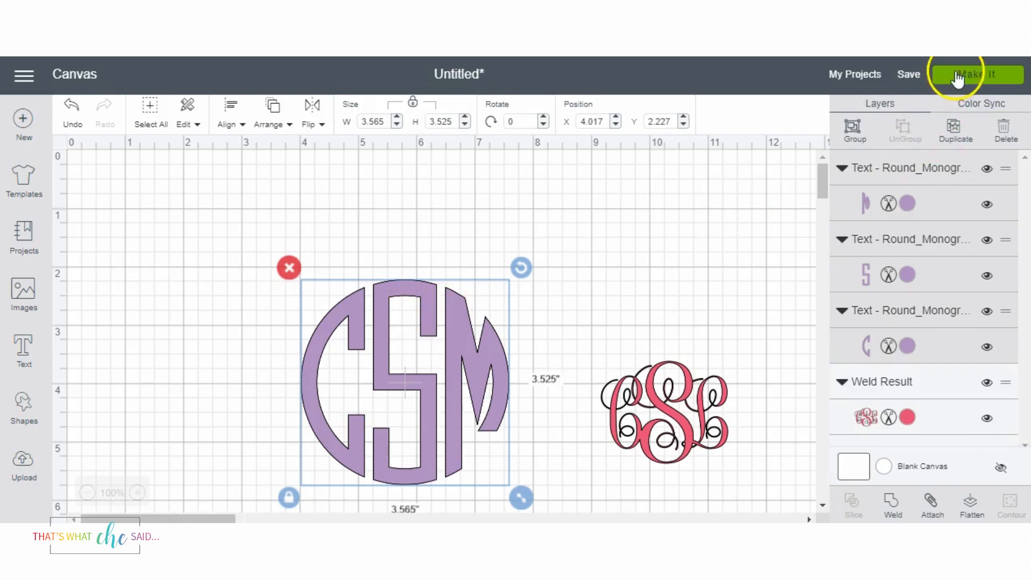
pyautogui.click(975, 74)
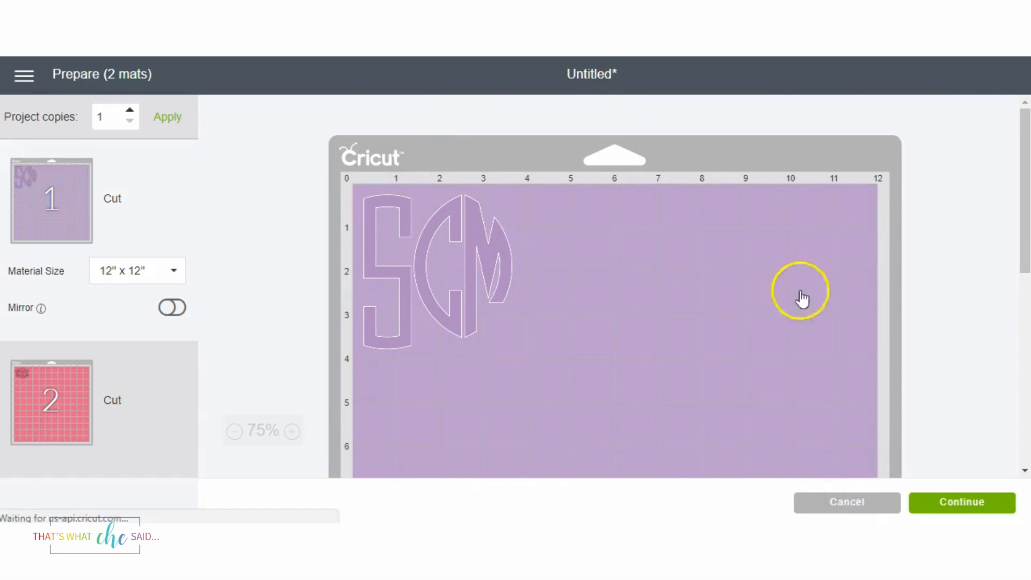
pyautogui.click(846, 502)
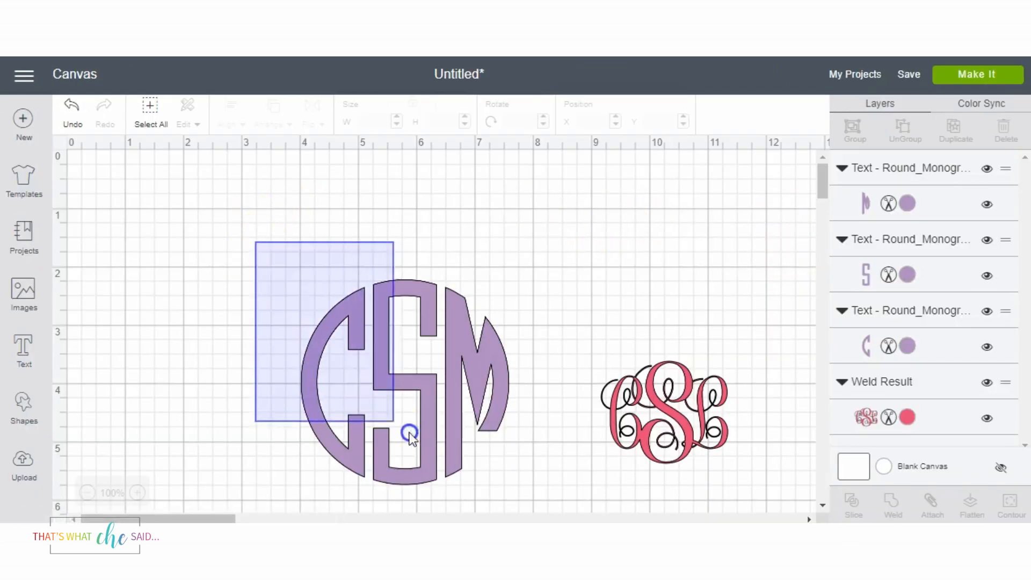
# Attach the three purple C, S and M letters as positioned and preview the mats with Make It.
pyautogui.click(409, 434)
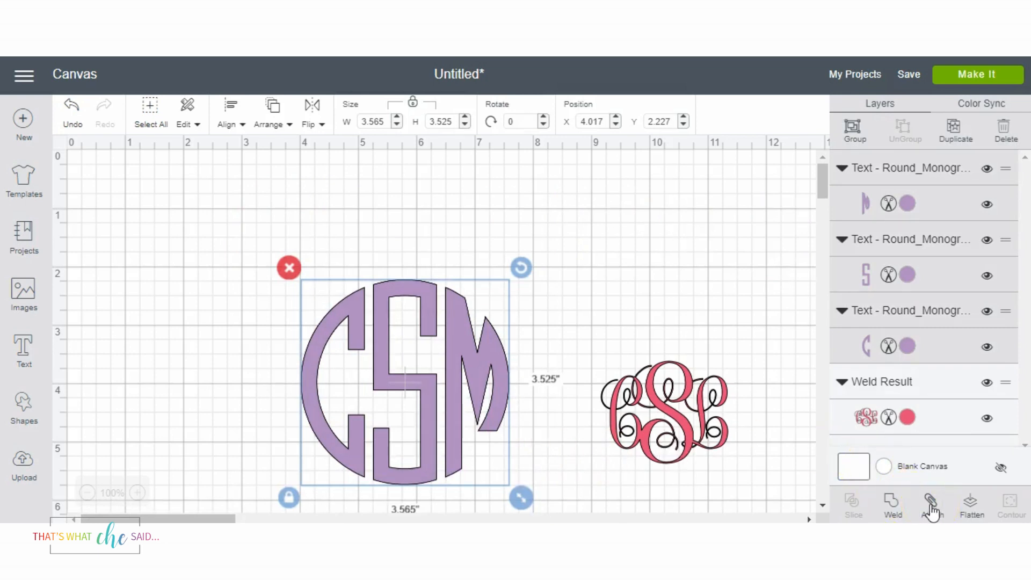
pyautogui.click(931, 506)
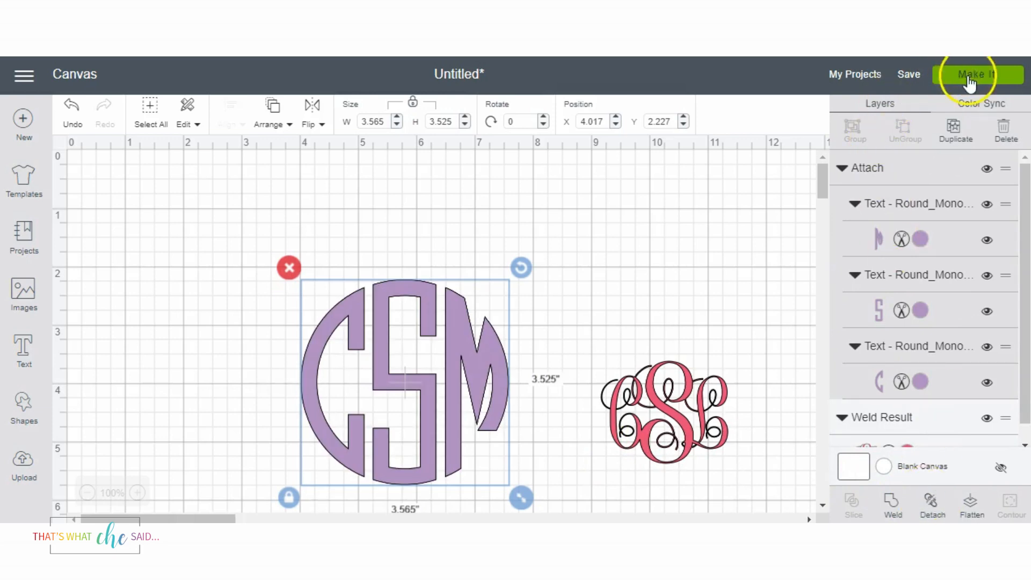
pyautogui.click(975, 74)
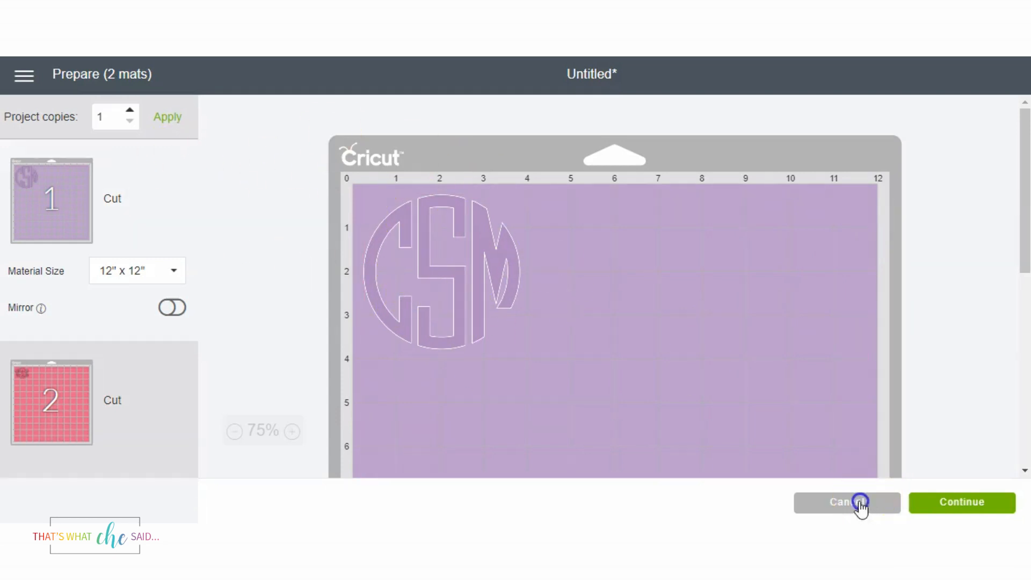
# Cancel the Prepare screen to return to the canvas with both monograms.
pyautogui.click(847, 502)
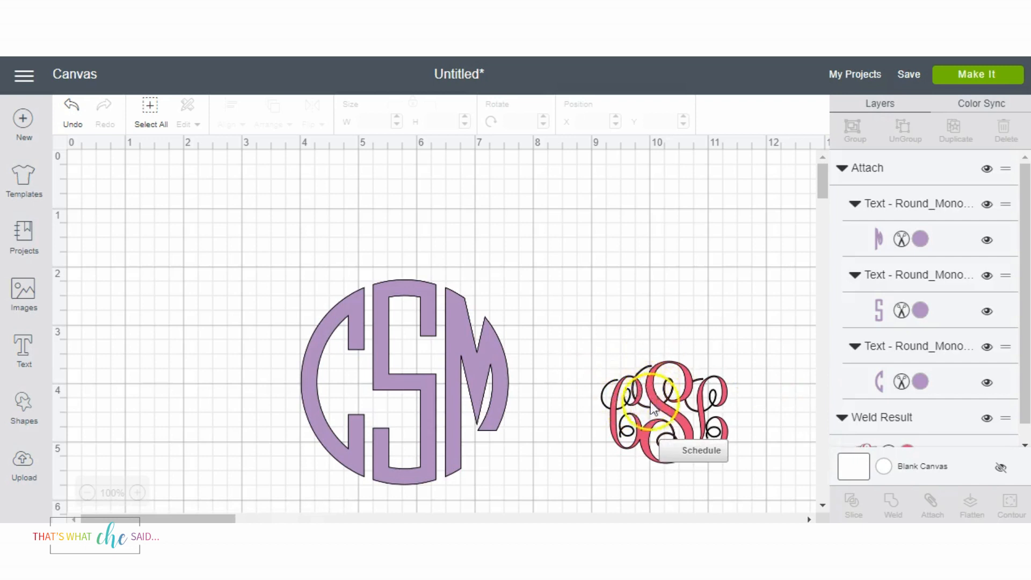
pyautogui.moveTo(612, 431)
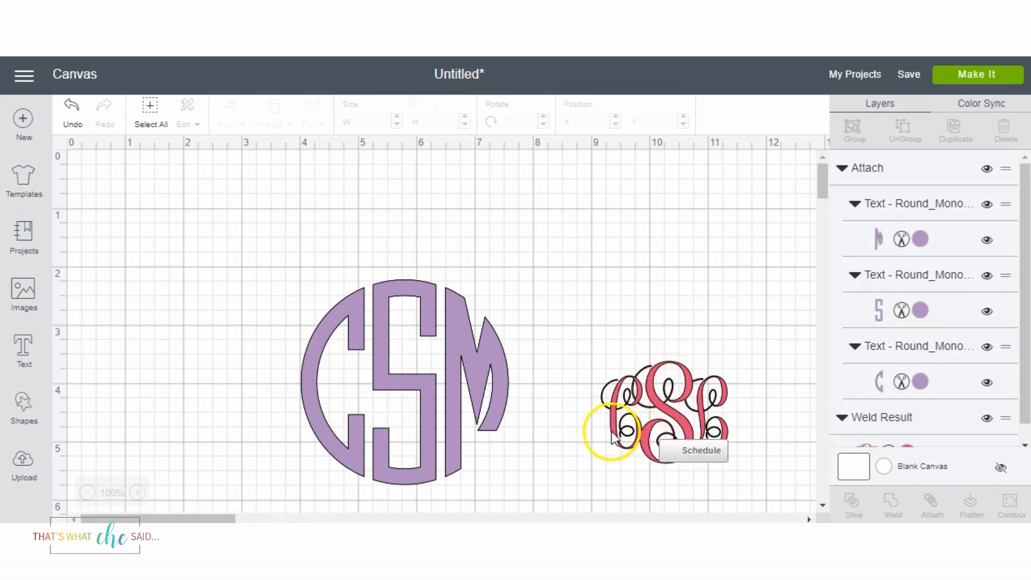
pyautogui.moveTo(614, 430)
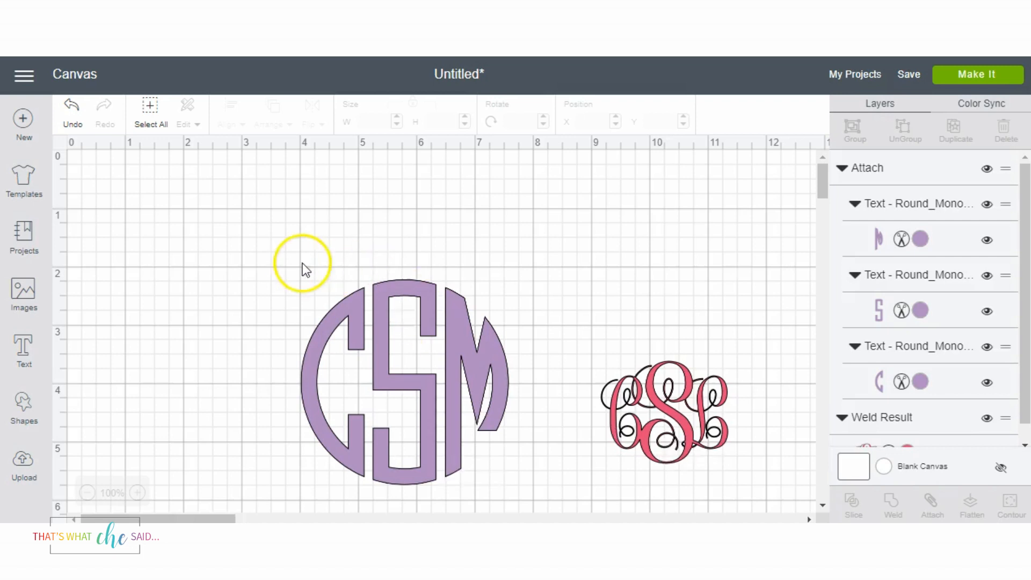
pyautogui.moveTo(303, 275)
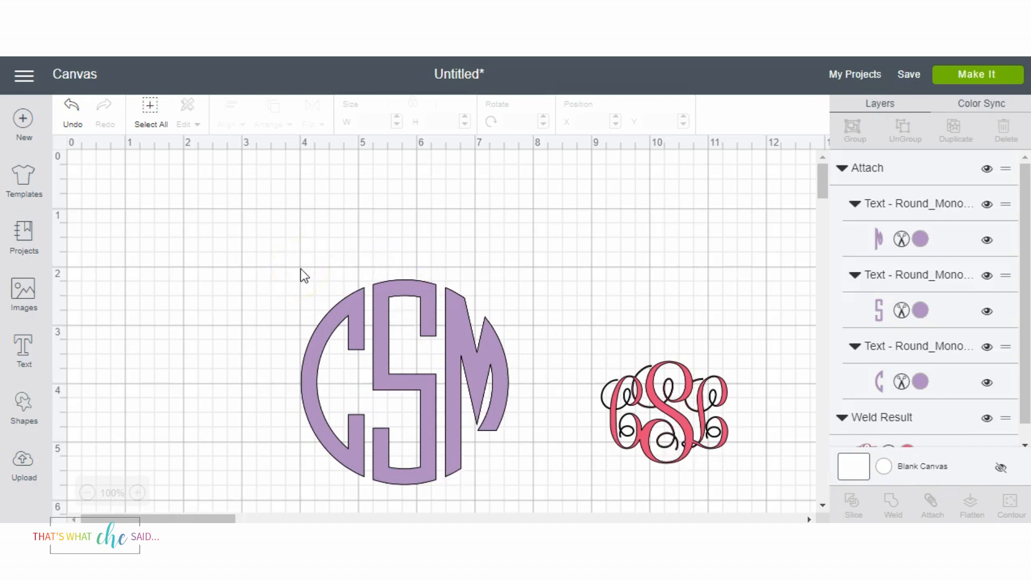